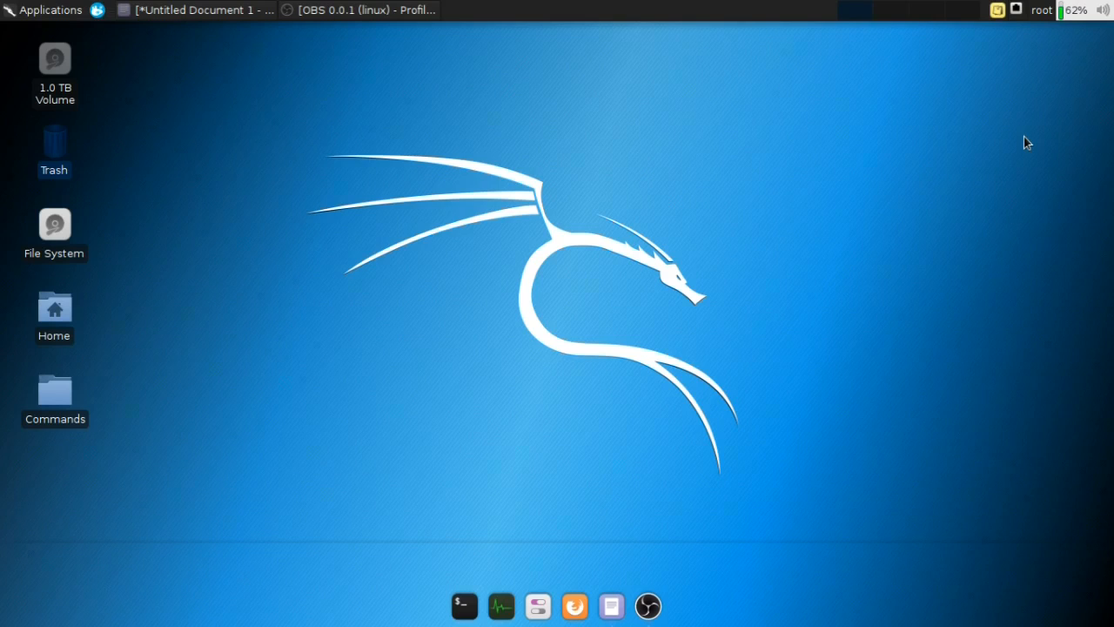
{"action": "mouse_move", "coordinate": [658, 328]}
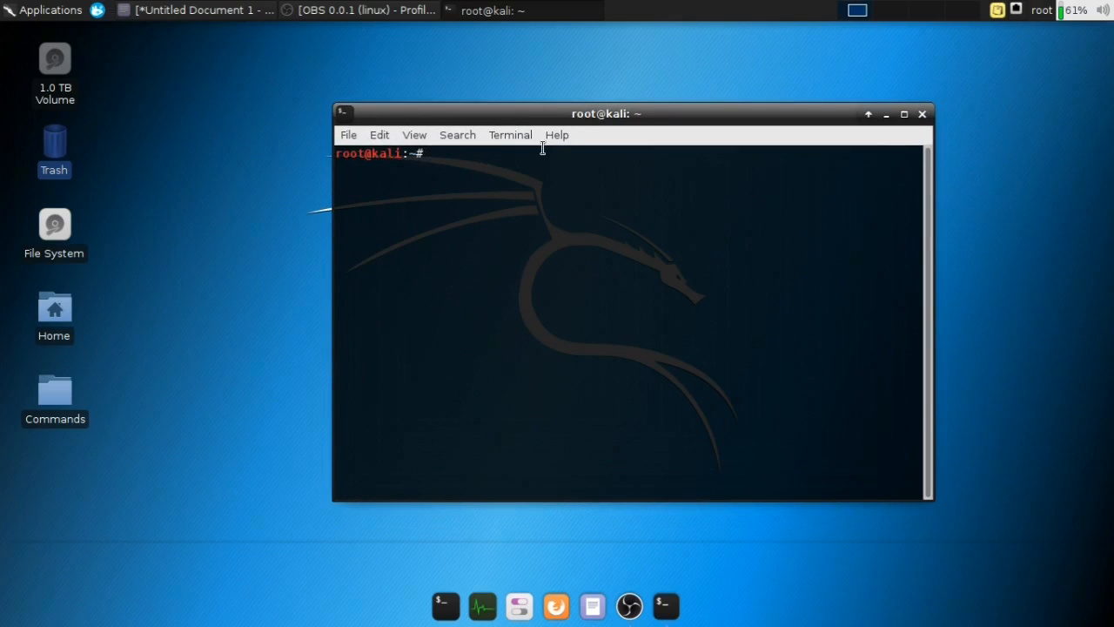
{"action": "mouse_move", "coordinate": [536, 145]}
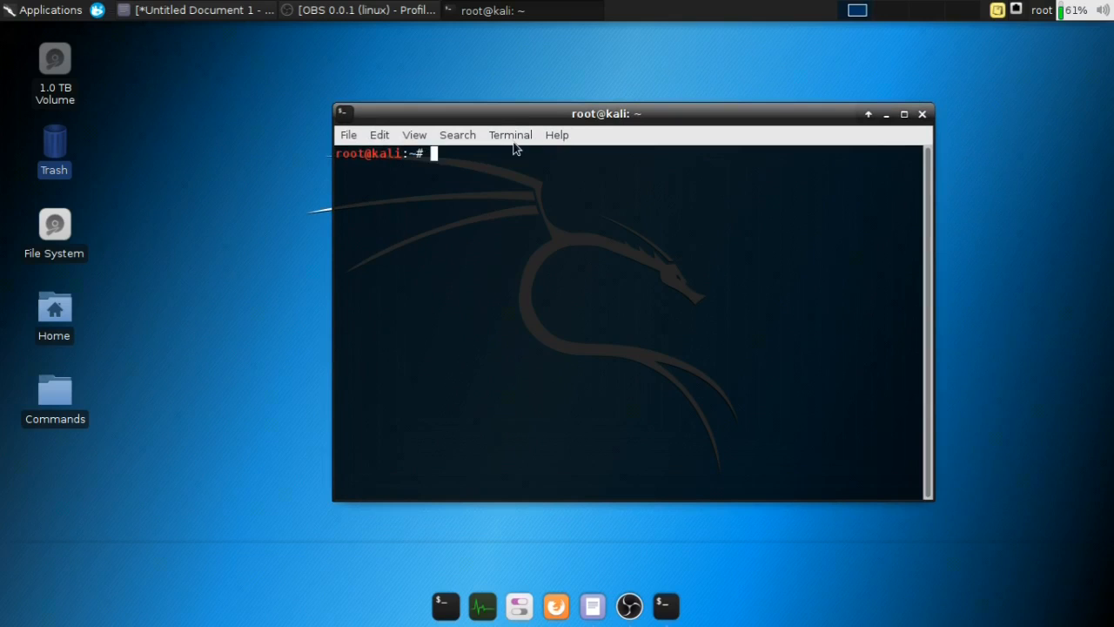
Focus the terminal where the kali-anonsurf clone reports the folder already exists.
{"action": "left_click", "coordinate": [200, 11]}
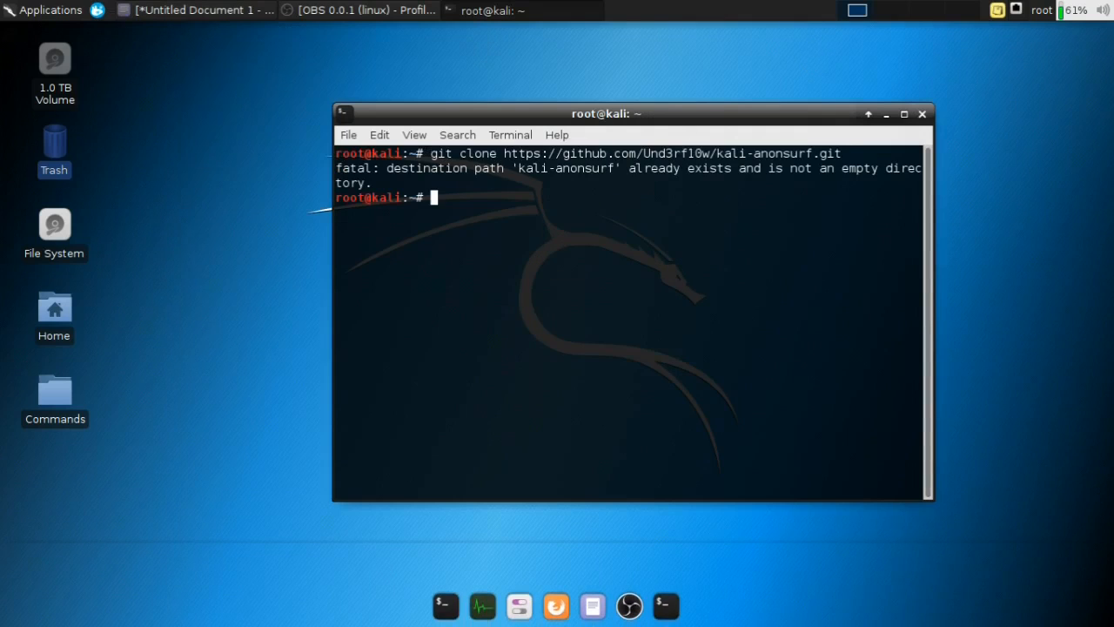
{"action": "mouse_move", "coordinate": [206, 59]}
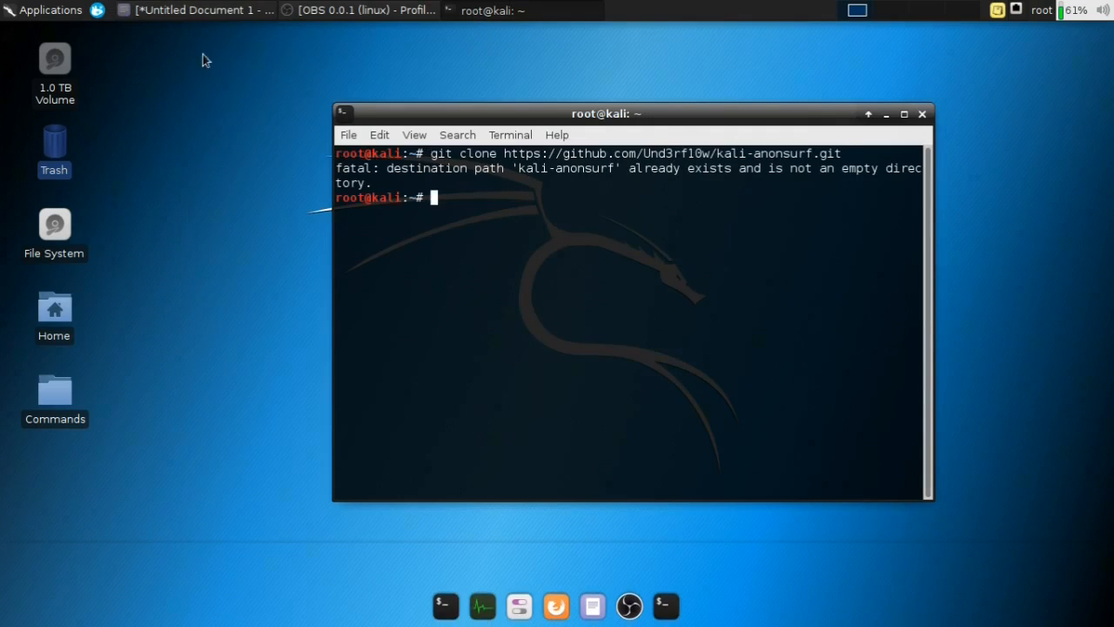
Copy 'cd kali-anonsurf/' from the notes and run it to enter the folder.
{"action": "left_click", "coordinate": [192, 10]}
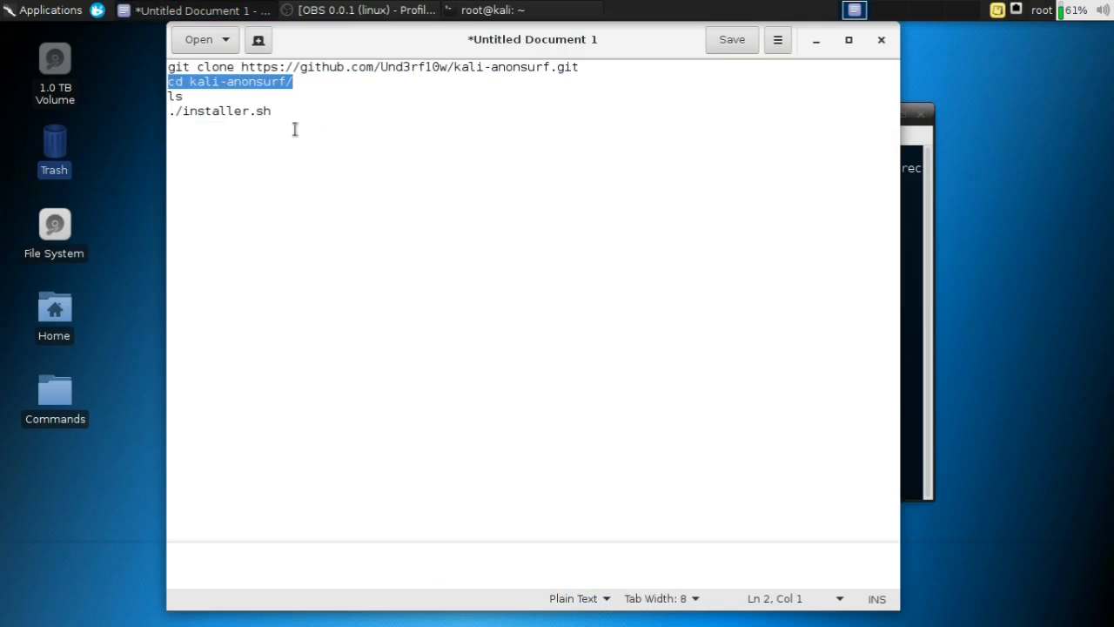
{"action": "right_click", "coordinate": [435, 199]}
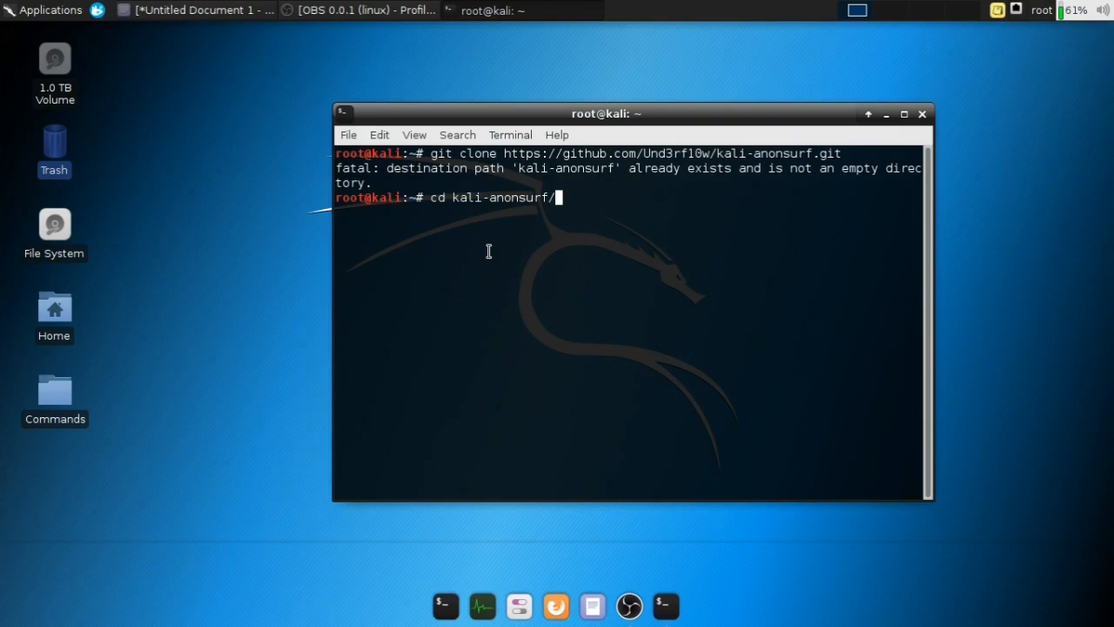
{"action": "key", "text": "Return"}
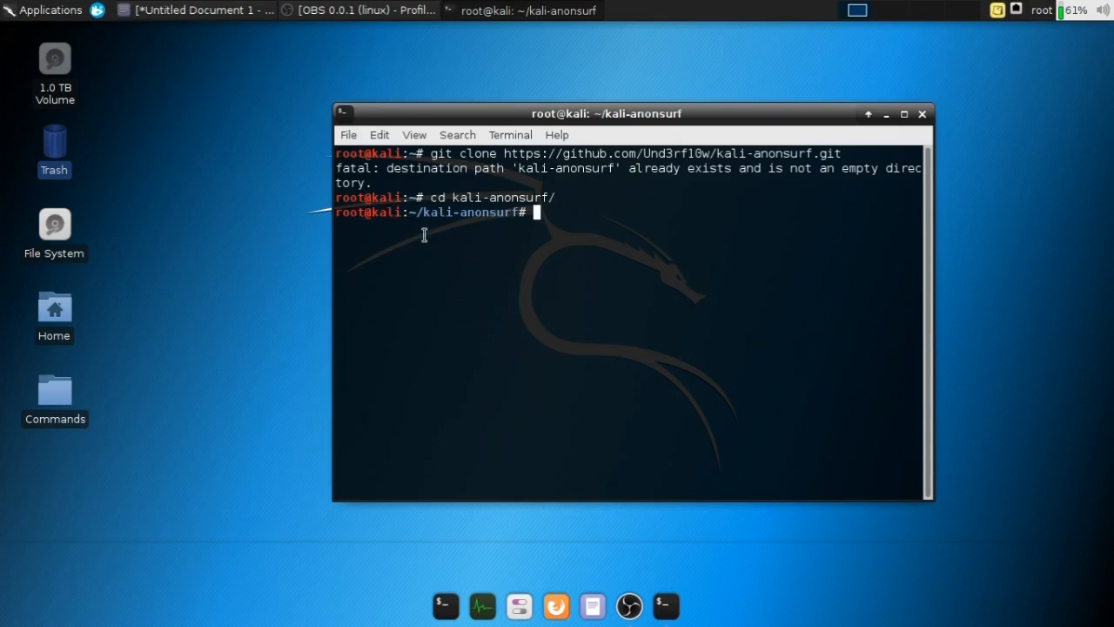
{"action": "left_click", "coordinate": [200, 11]}
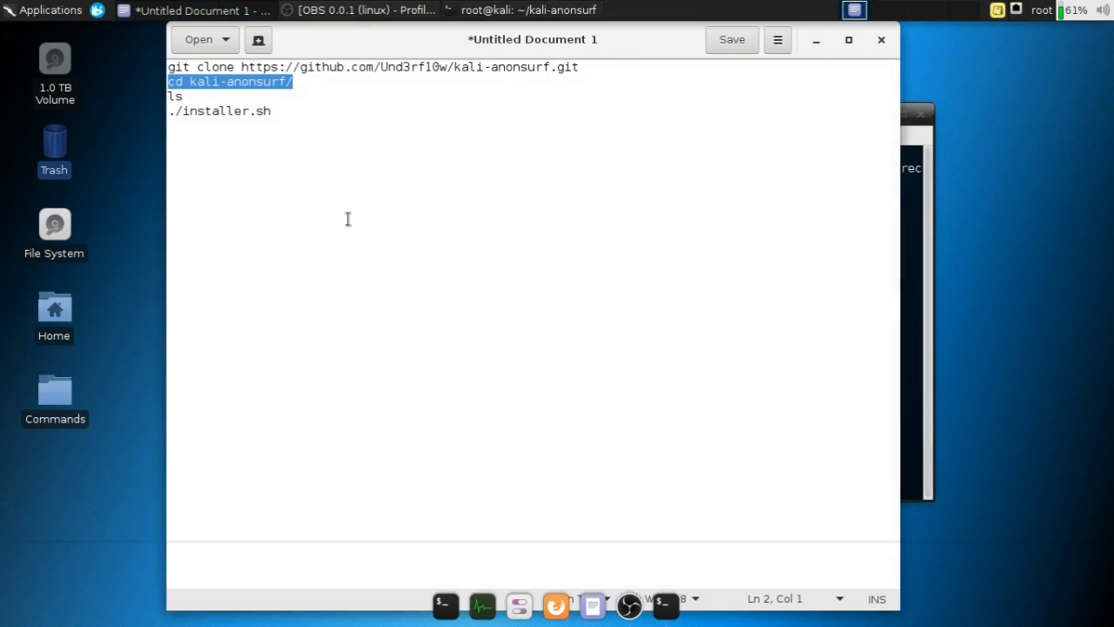
{"action": "left_click", "coordinate": [529, 10]}
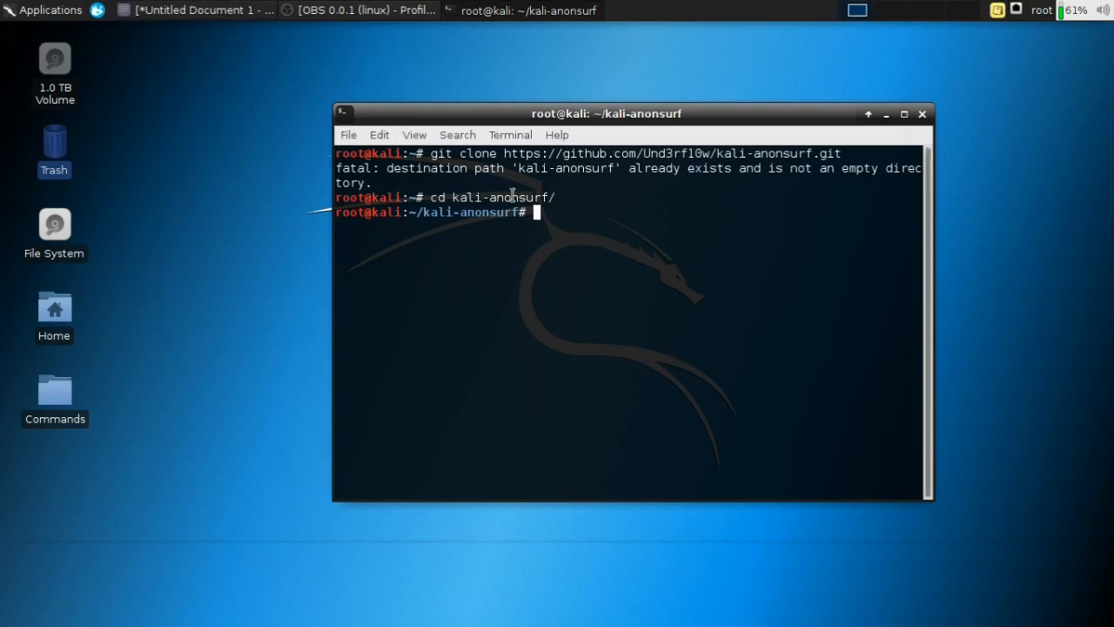
List the folder contents with ls, then enter ./installer.sh at the prompt.
{"action": "type", "text": "ls"}
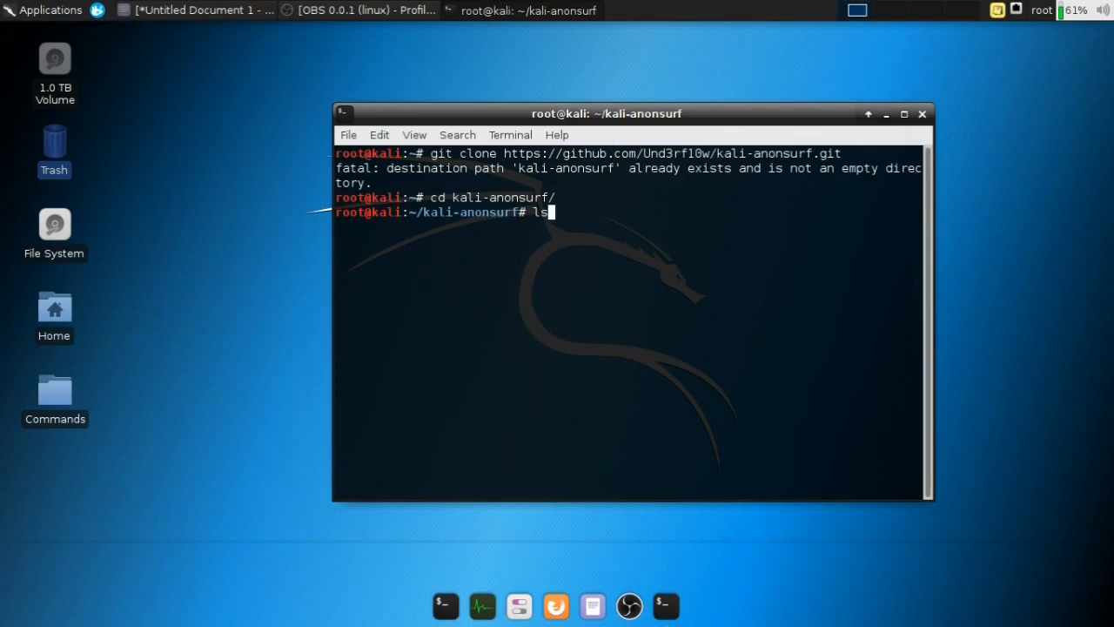
{"action": "key", "text": "Return"}
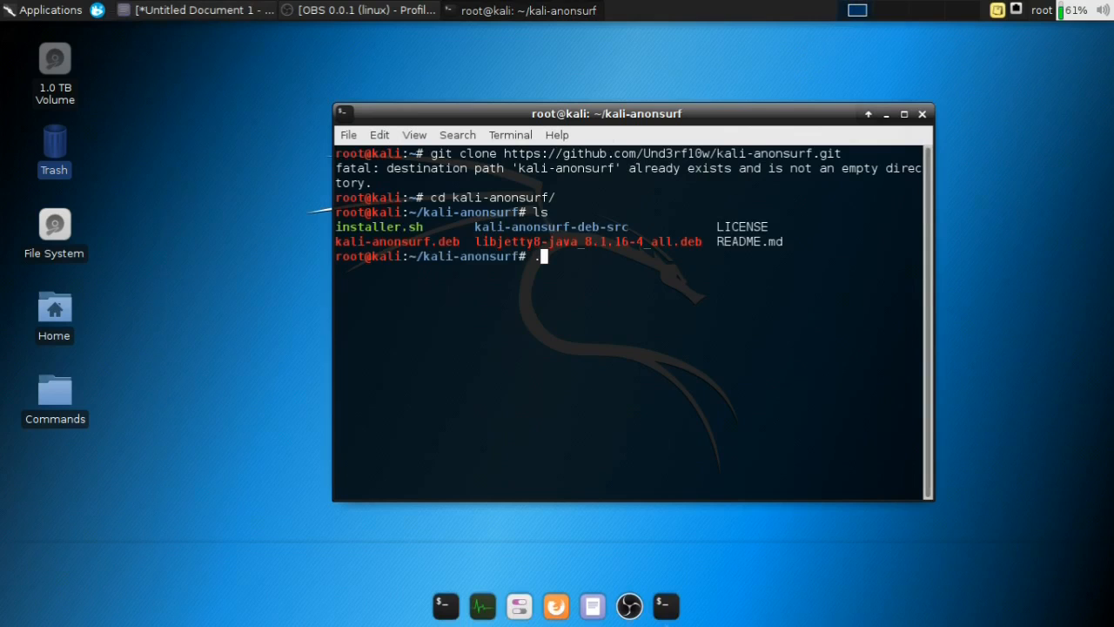
{"action": "type", "text": "ins"}
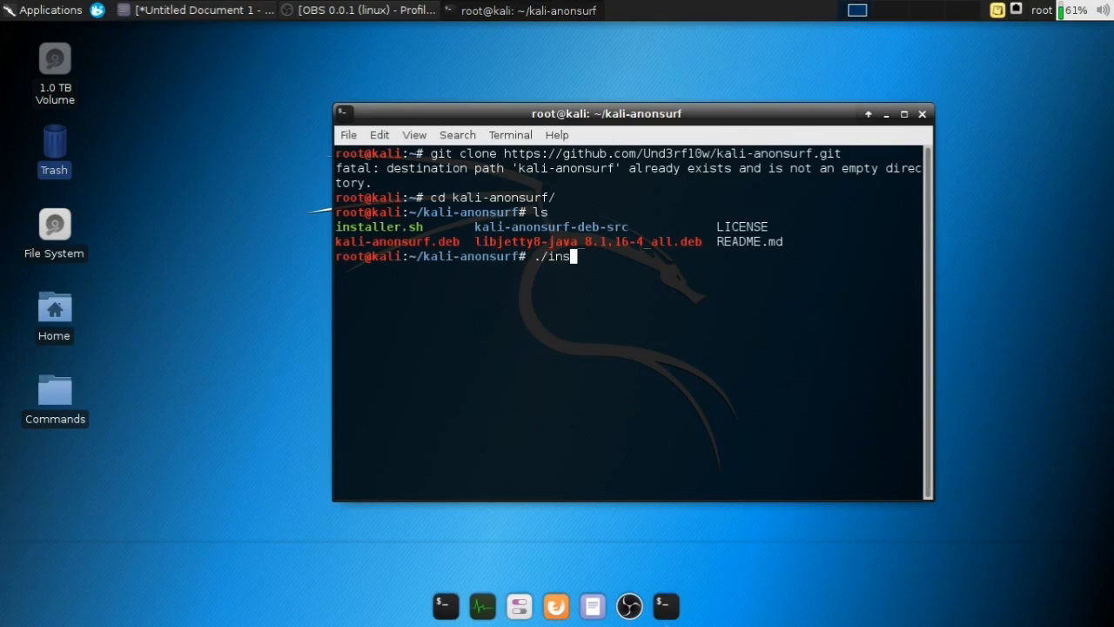
{"action": "type", "text": "taller.sh"}
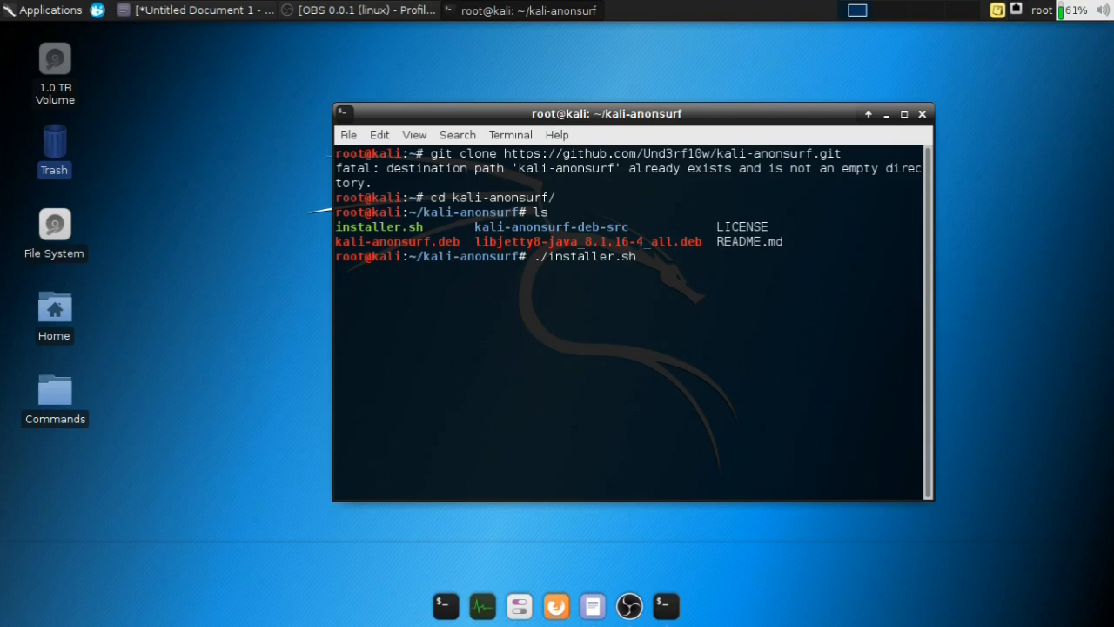
Run ./installer.sh, let kali-anonsurf 1.2.2.2 install, and begin clearing the screen.
{"action": "key", "text": "Return"}
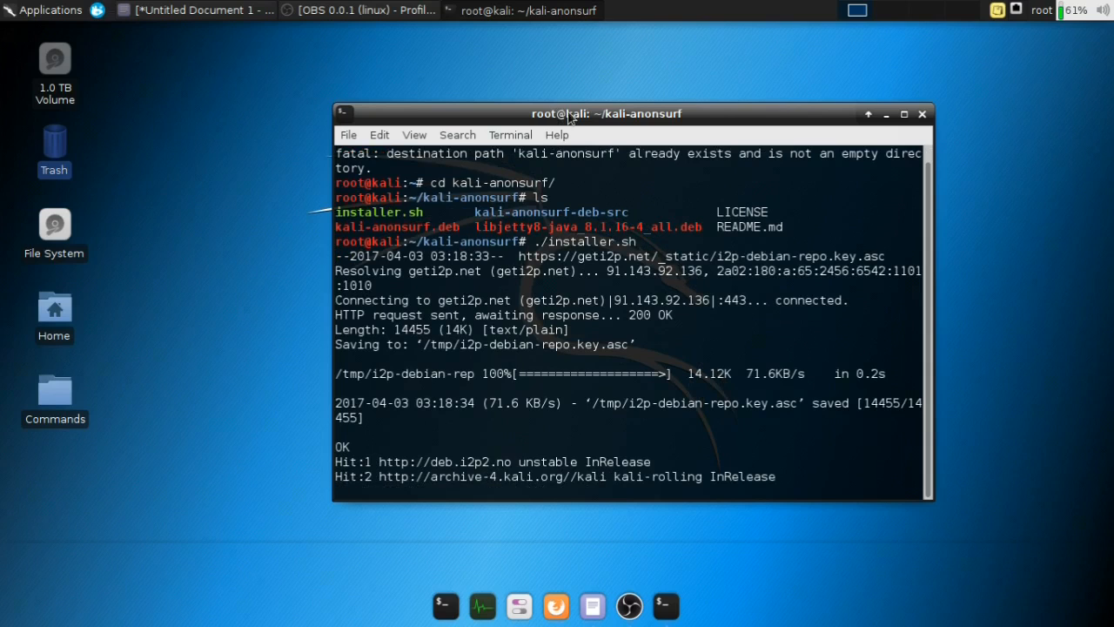
{"action": "left_click_drag", "start_coordinate": [570, 113], "coordinate": [557, 84]}
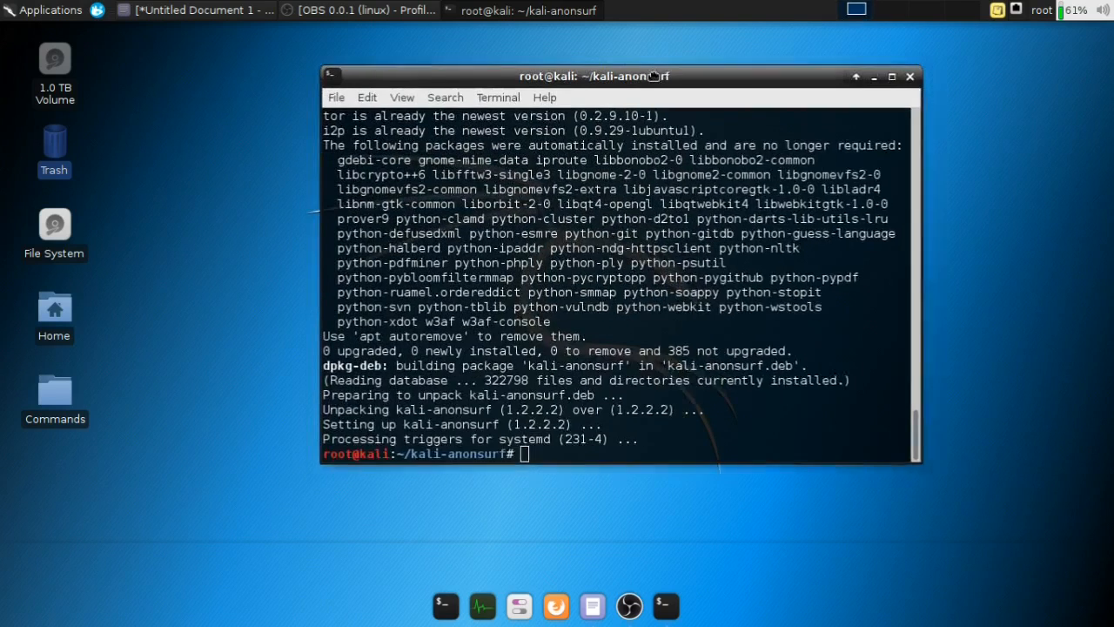
{"action": "type", "text": "cle"}
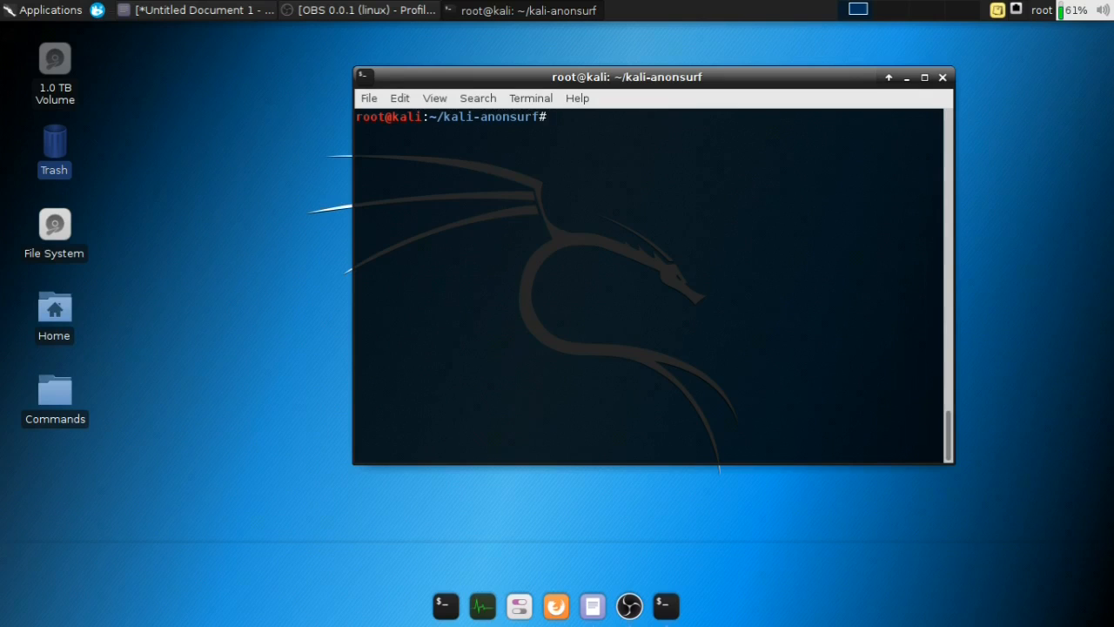
Return to home with cd and run anonsurf --help to list its usage options.
{"action": "type", "text": "cd"}
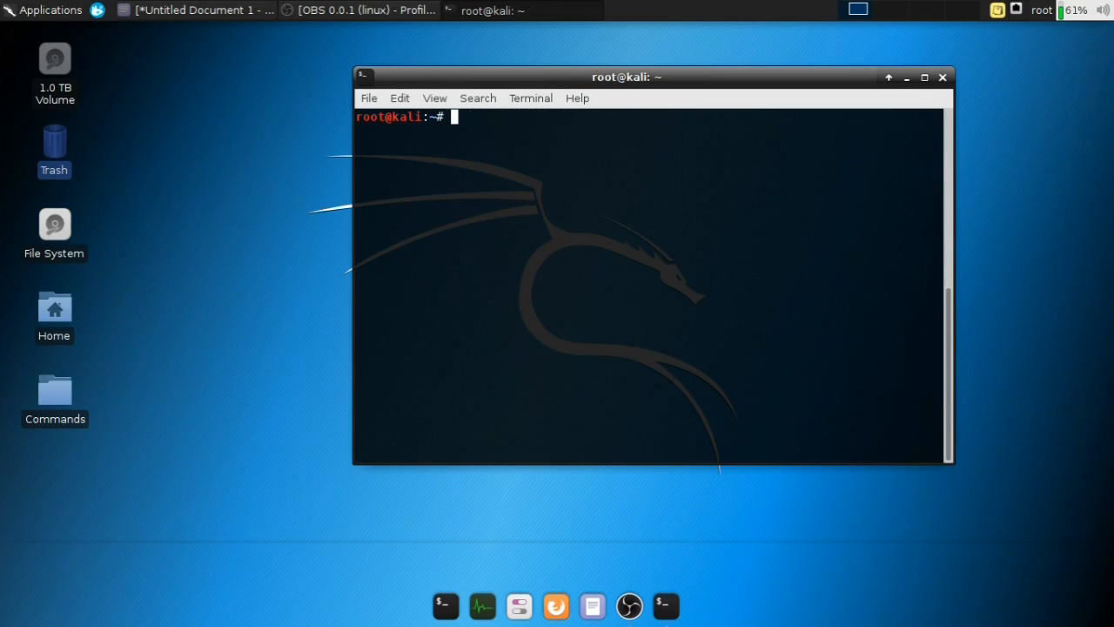
{"action": "type", "text": "an"}
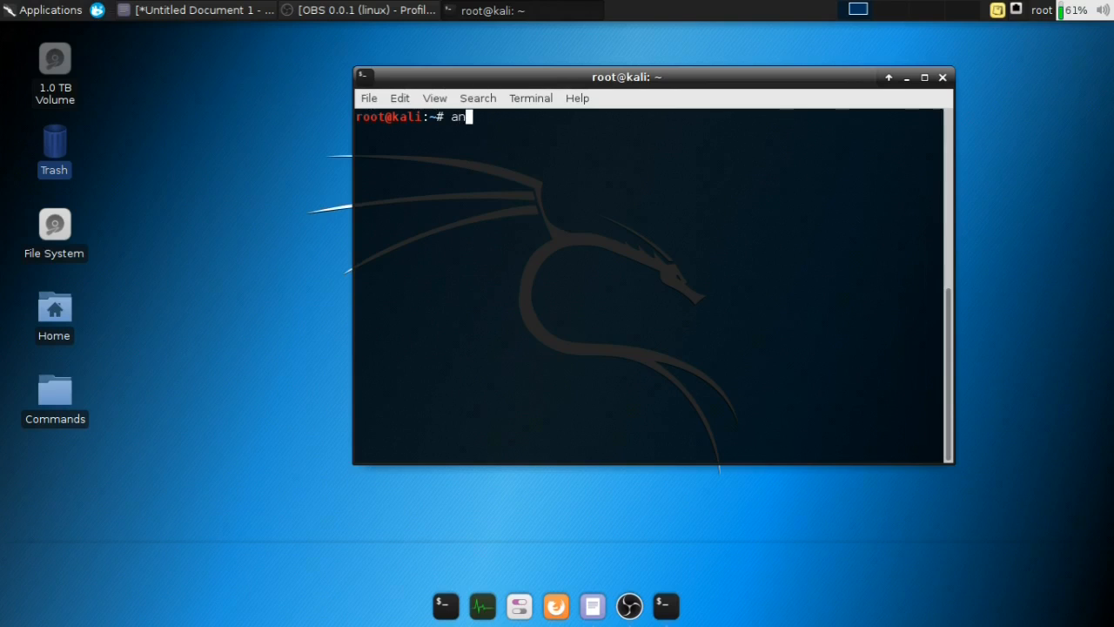
{"action": "type", "text": "ons"}
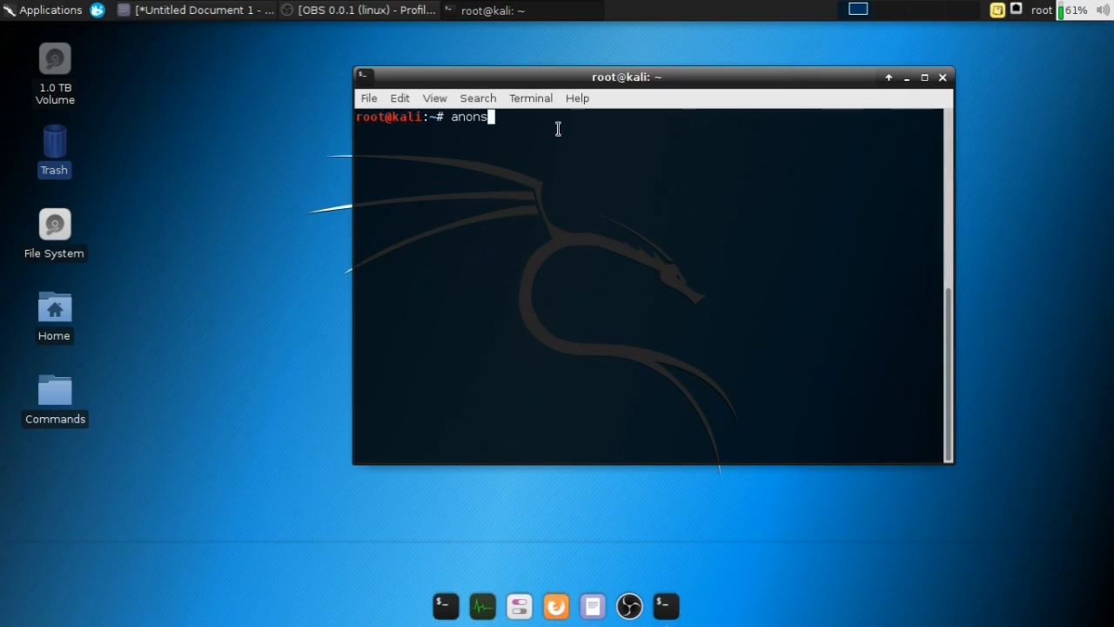
{"action": "type", "text": "urf"}
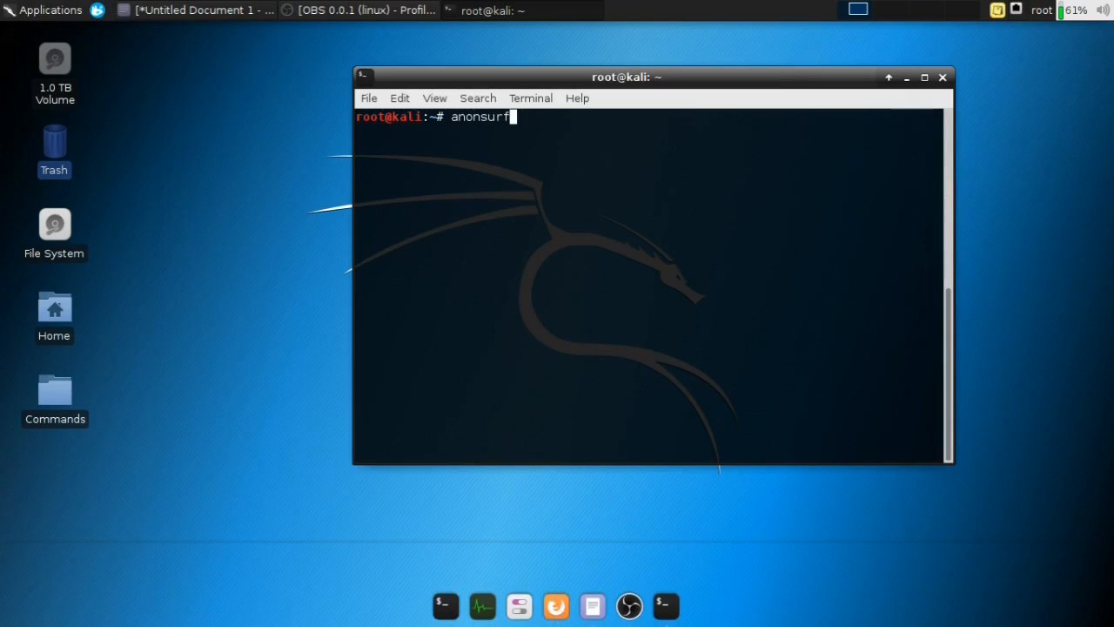
{"action": "type", "text": "--hel"}
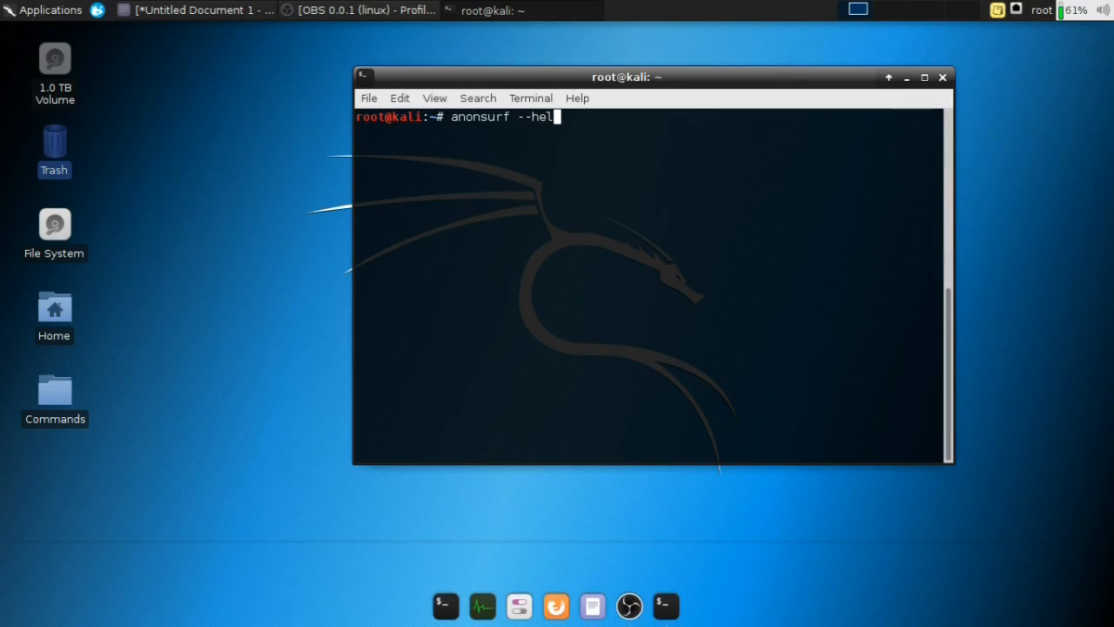
{"action": "key", "text": "Return"}
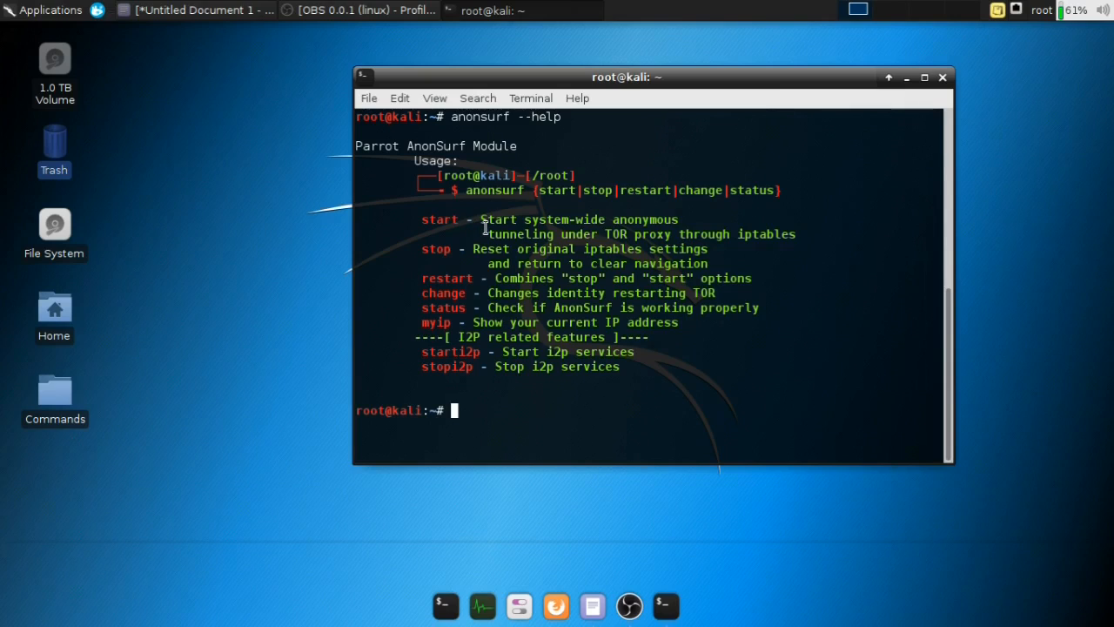
{"action": "mouse_move", "coordinate": [706, 184]}
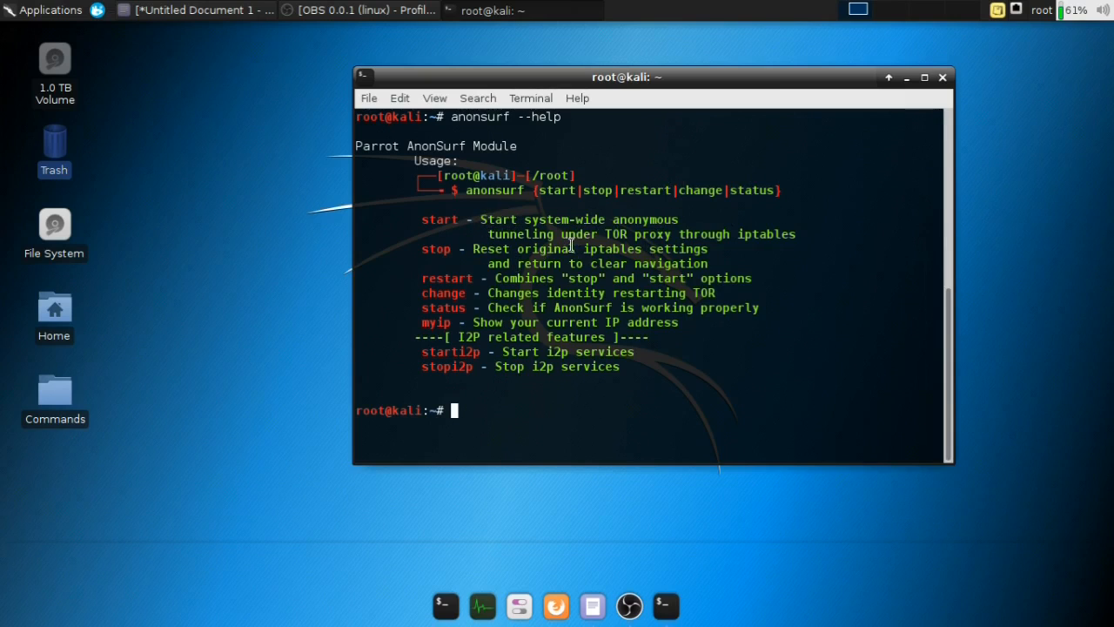
{"action": "mouse_move", "coordinate": [679, 237]}
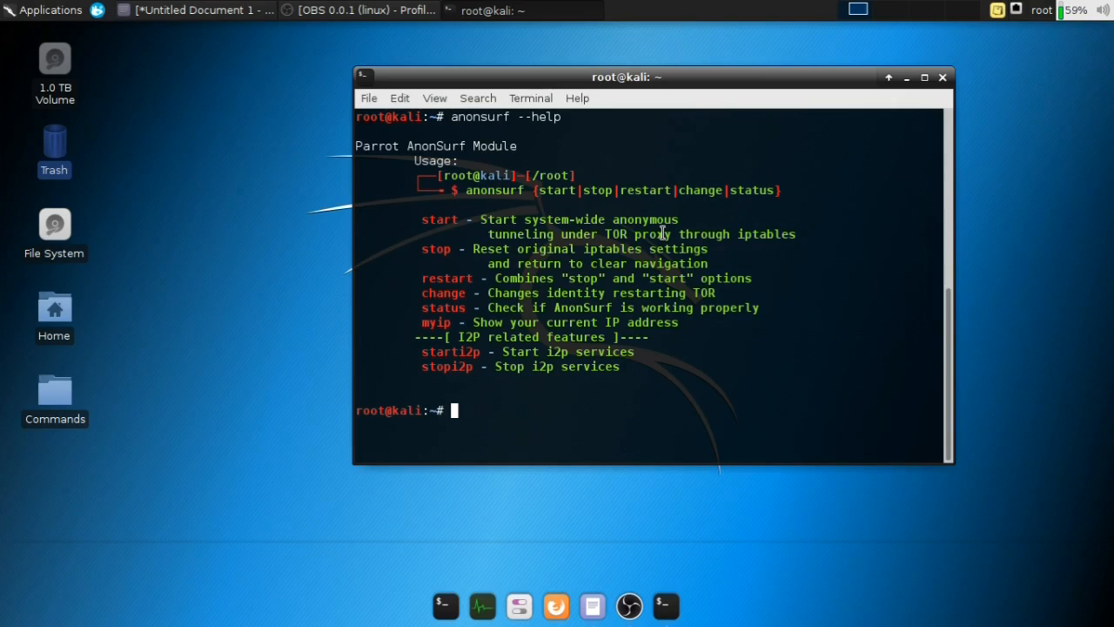
{"action": "mouse_move", "coordinate": [588, 240]}
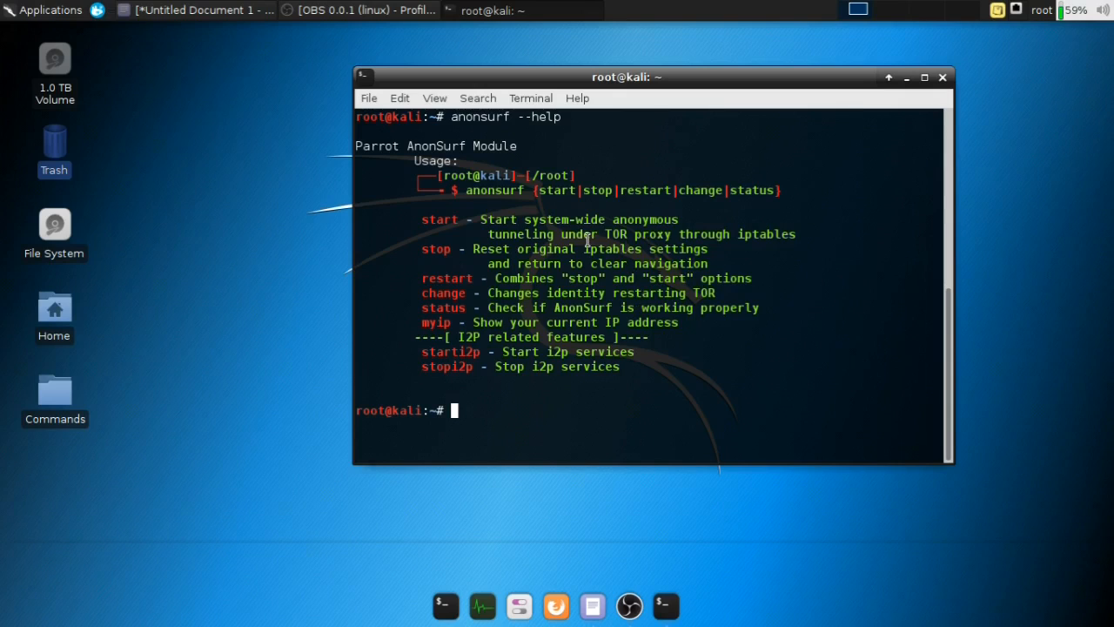
{"action": "mouse_move", "coordinate": [514, 306]}
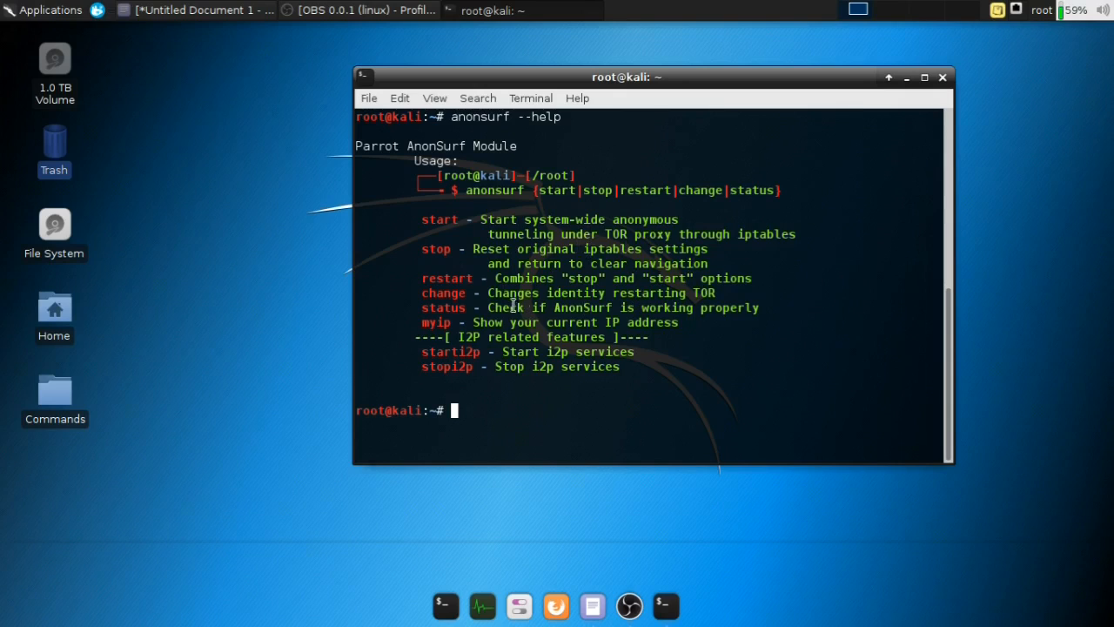
{"action": "mouse_move", "coordinate": [696, 292]}
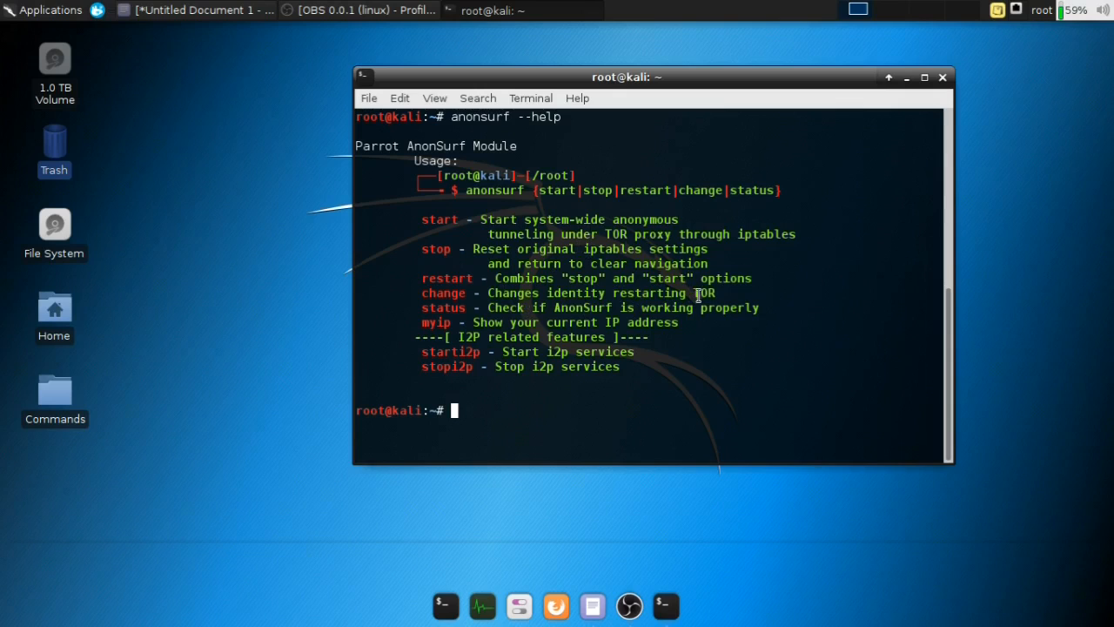
{"action": "mouse_move", "coordinate": [540, 317]}
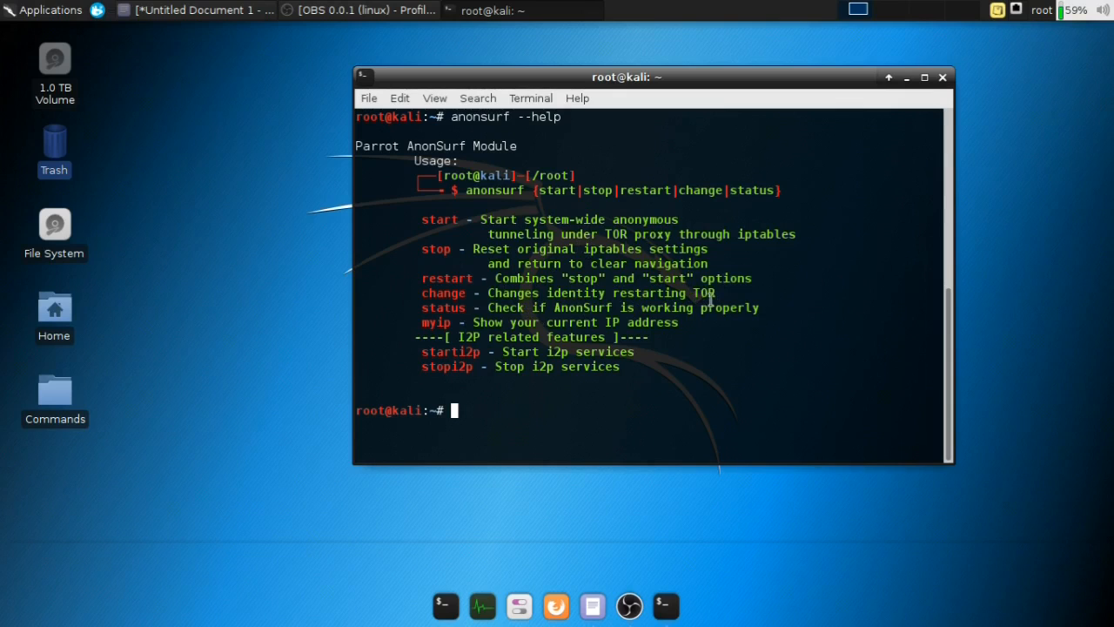
{"action": "mouse_move", "coordinate": [686, 322]}
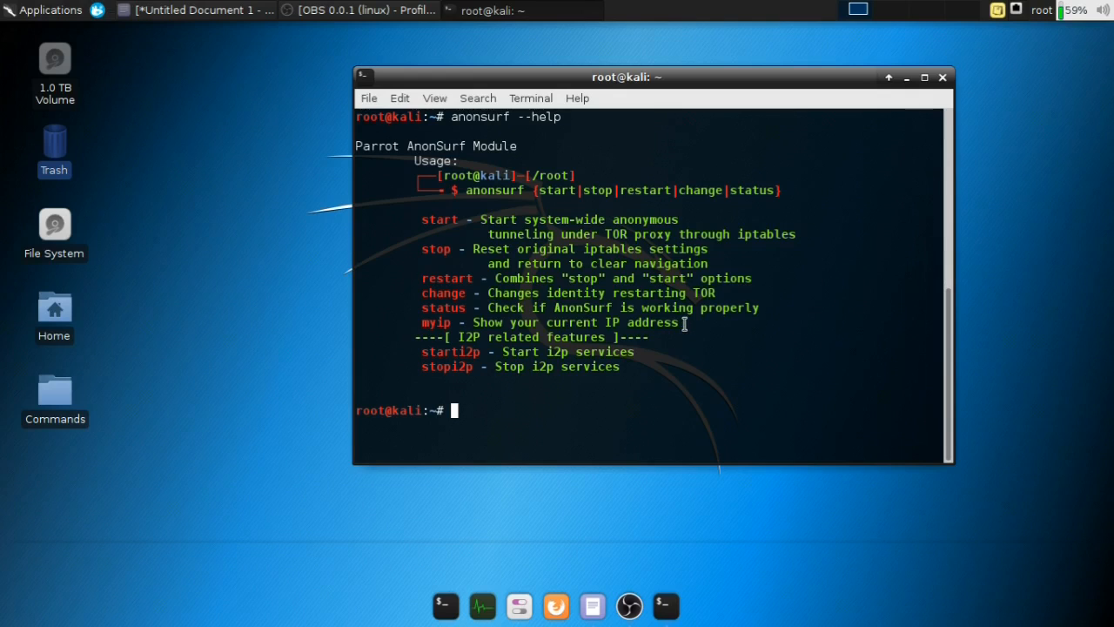
Reposition the terminal and run 'anonsurf start' to route traffic through Tor.
{"action": "left_click_drag", "start_coordinate": [625, 77], "coordinate": [693, 52]}
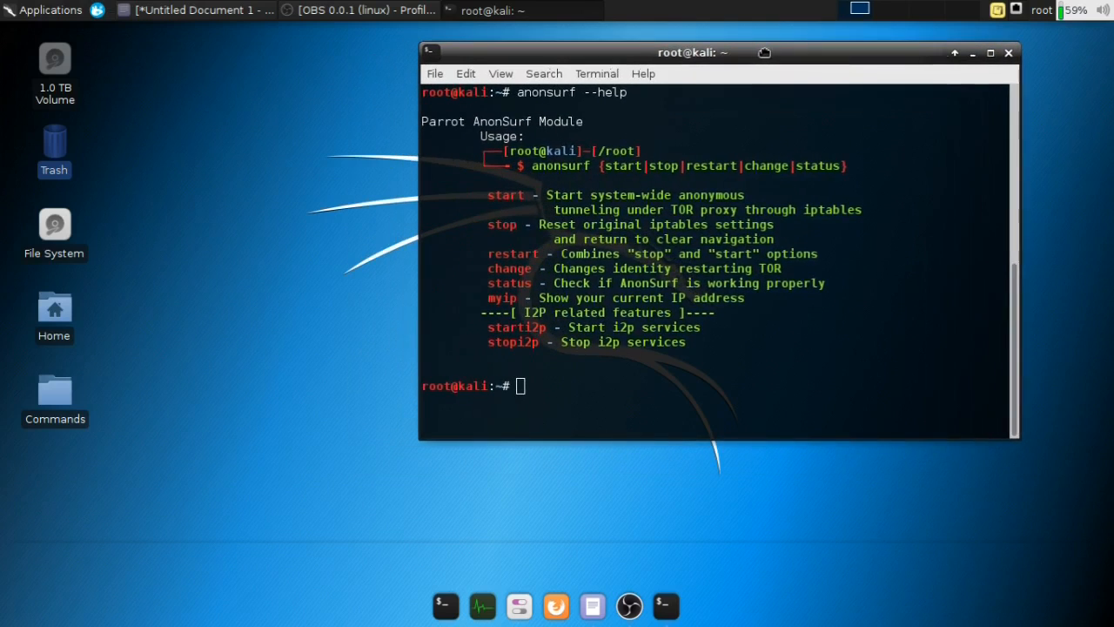
{"action": "left_click_drag", "start_coordinate": [693, 52], "coordinate": [677, 45]}
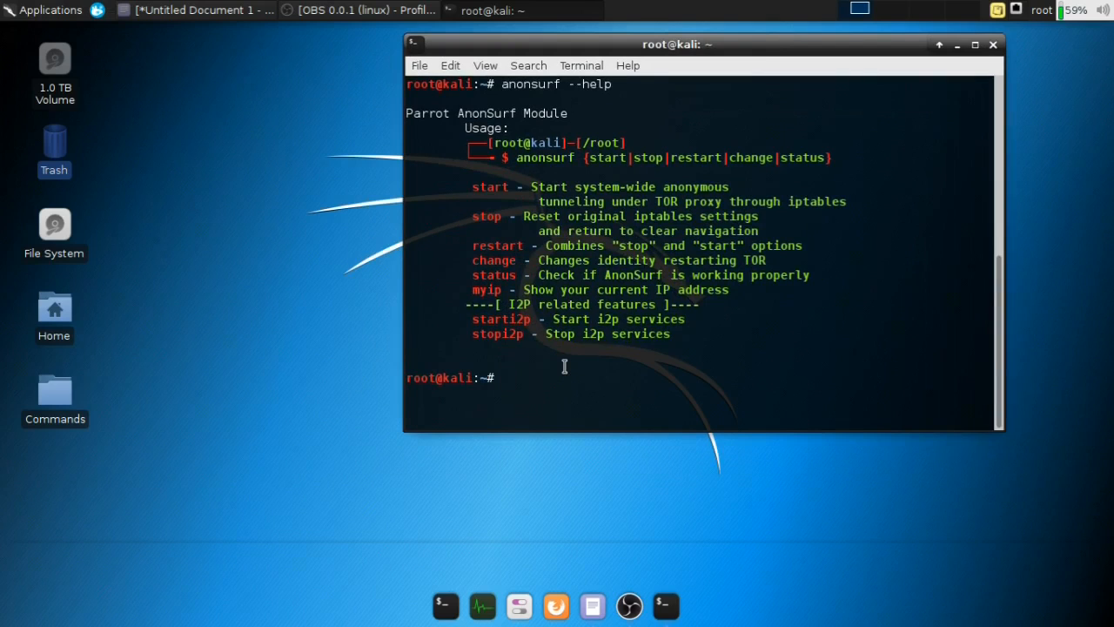
{"action": "type", "text": "anon"}
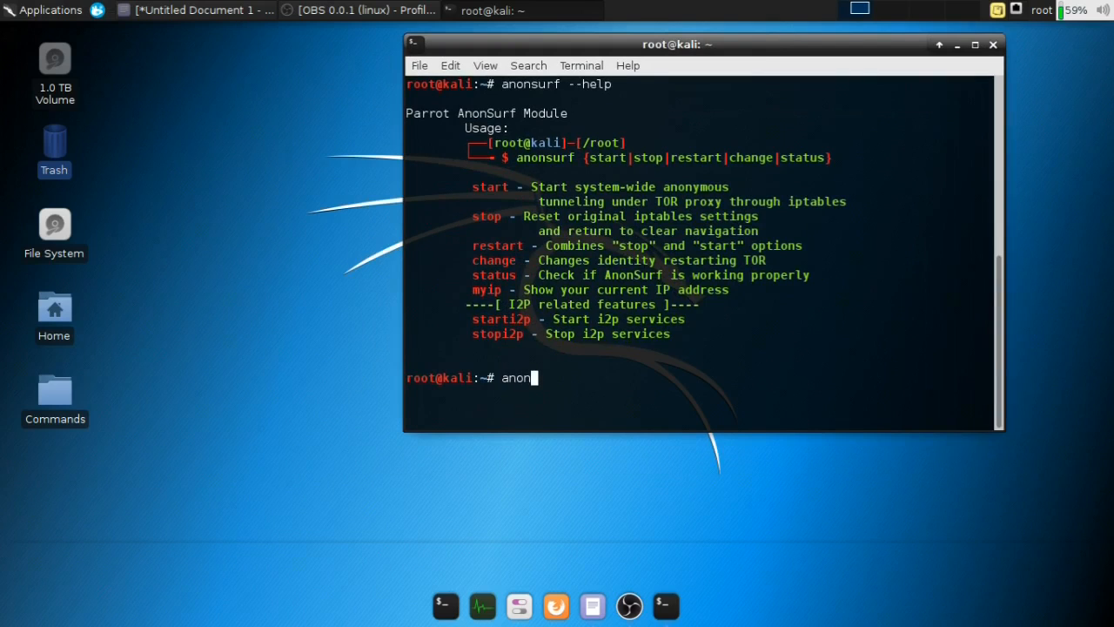
{"action": "type", "text": "su"}
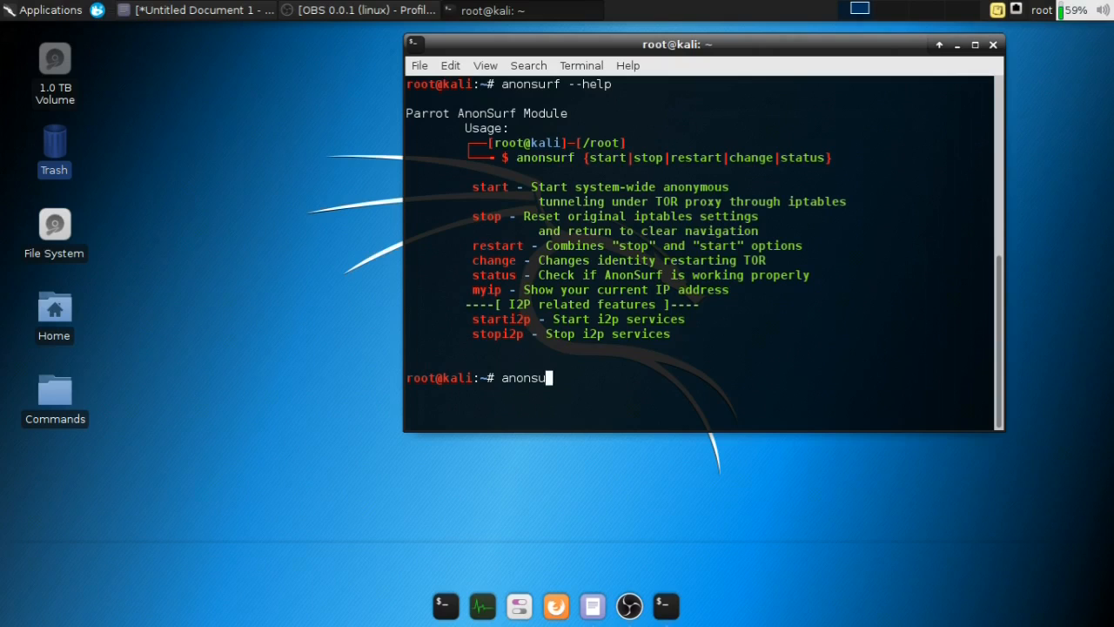
{"action": "type", "text": "rf"}
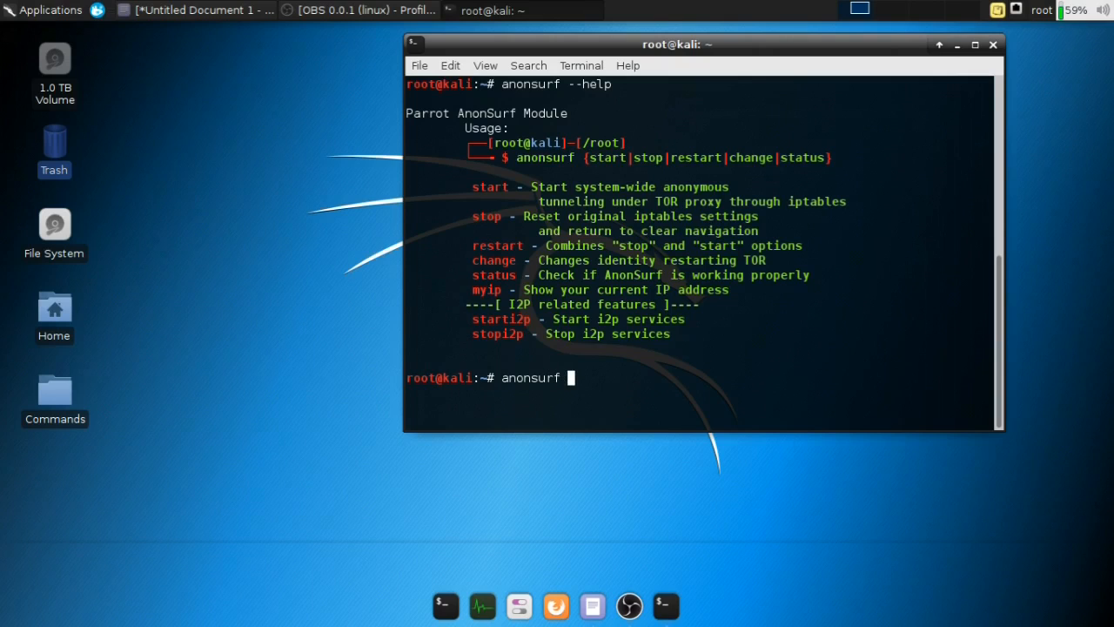
{"action": "type", "text": "start"}
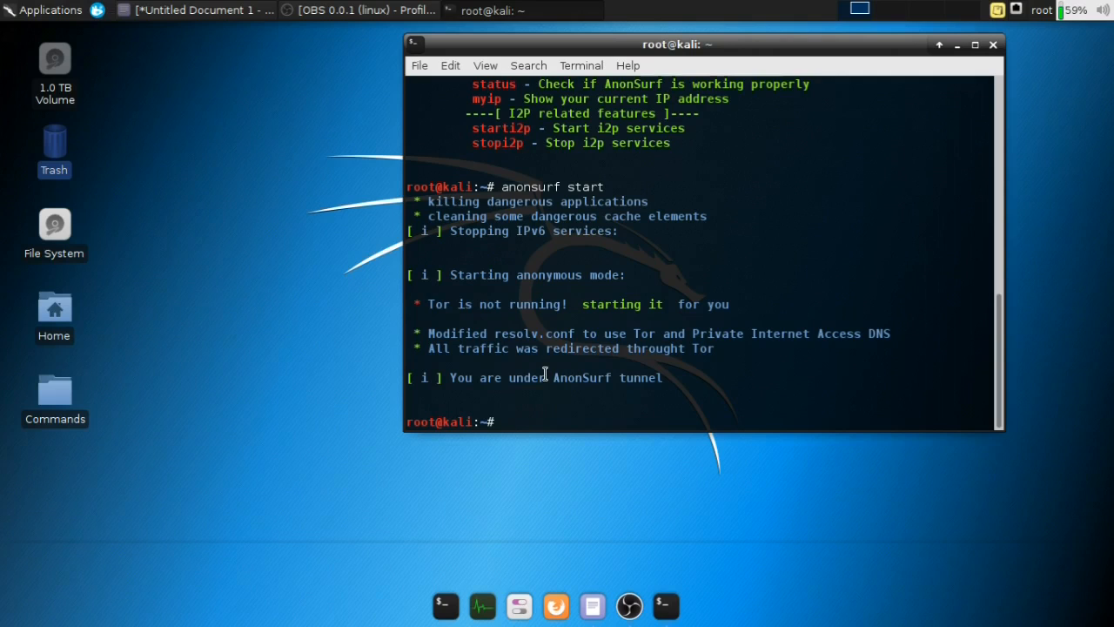
Run 'anonsurf status' showing tor.service active, then close the terminal.
{"action": "type", "text": "anonsurf s"}
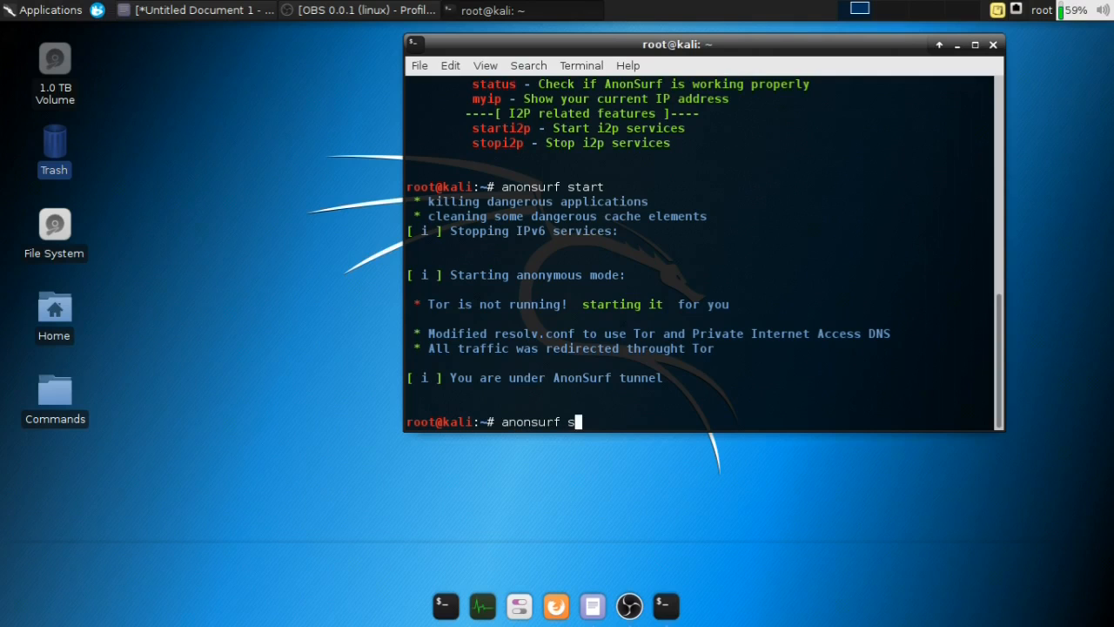
{"action": "key", "text": "Return"}
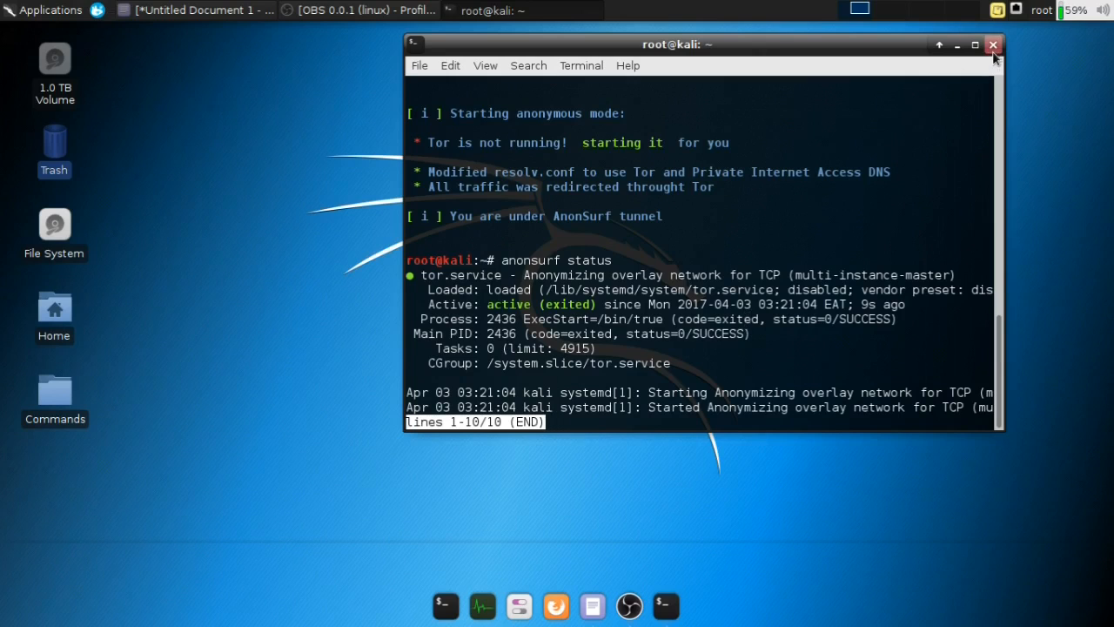
{"action": "left_click", "coordinate": [992, 45]}
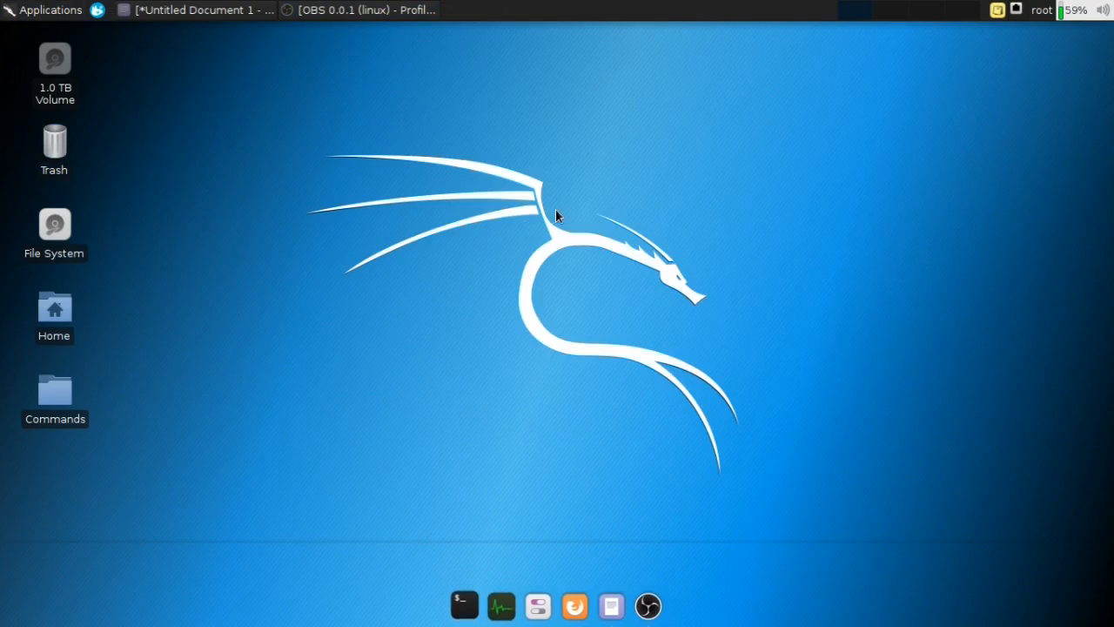
In a fresh terminal, run anonsurf --help again.
{"action": "left_click", "coordinate": [463, 605]}
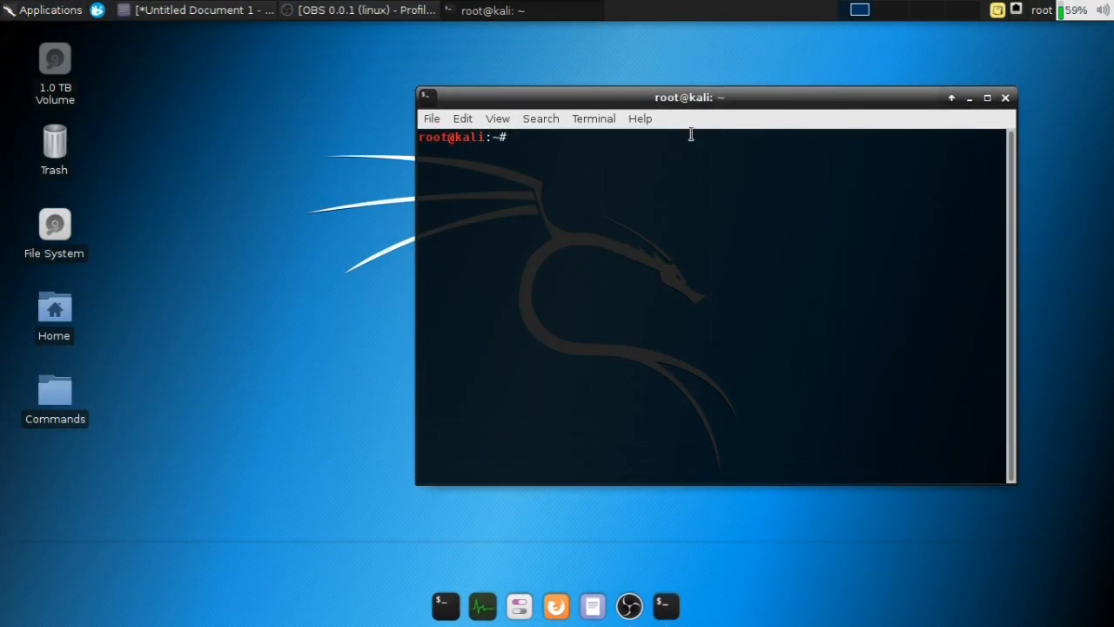
{"action": "type", "text": "a"}
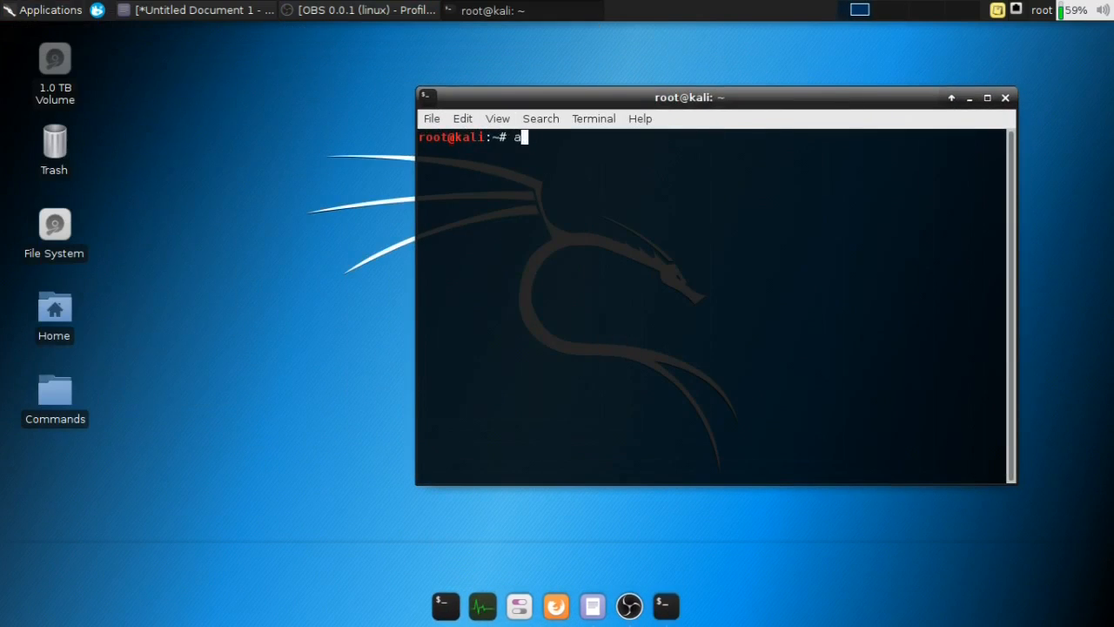
{"action": "type", "text": "nonsurf"}
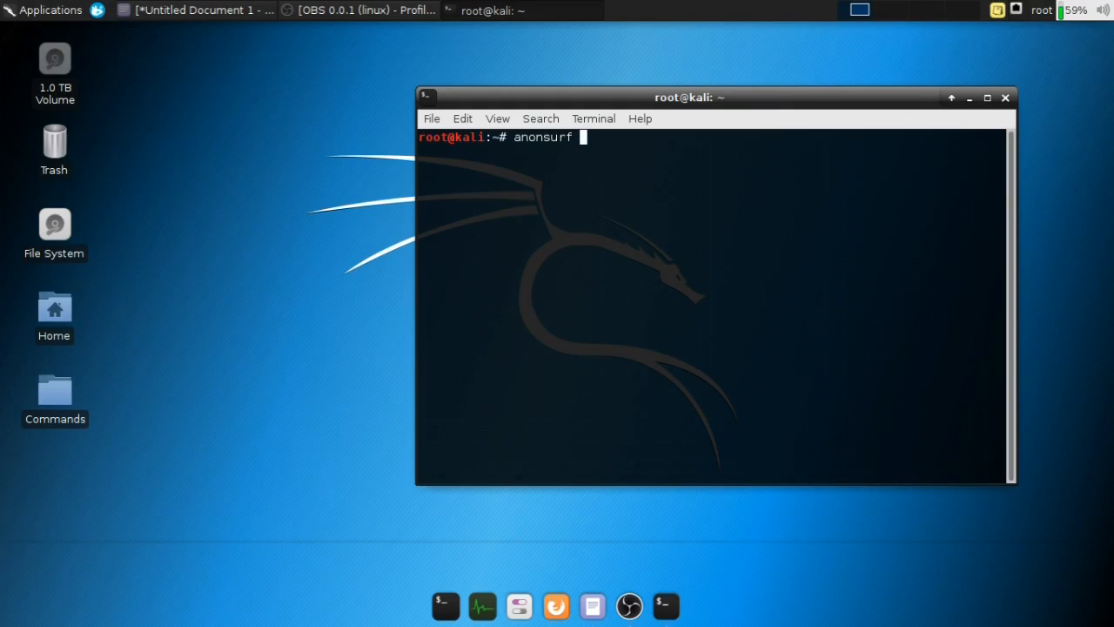
{"action": "type", "text": "--help"}
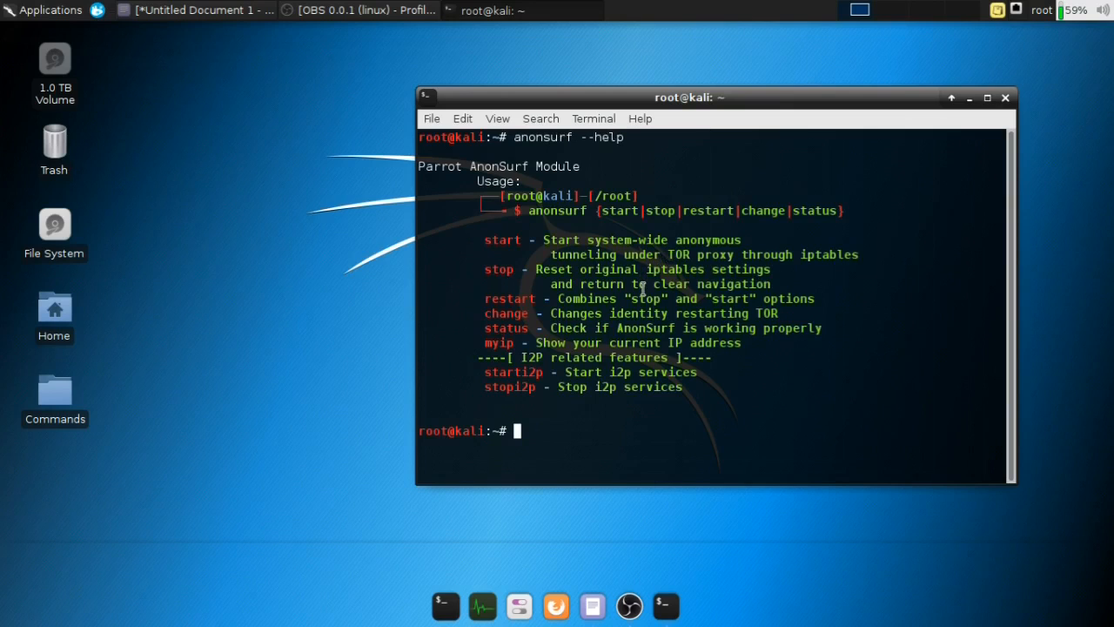
Run 'anonsurf myip' to fetch the current Tor exit IP address.
{"action": "type", "text": "anonsurf myi"}
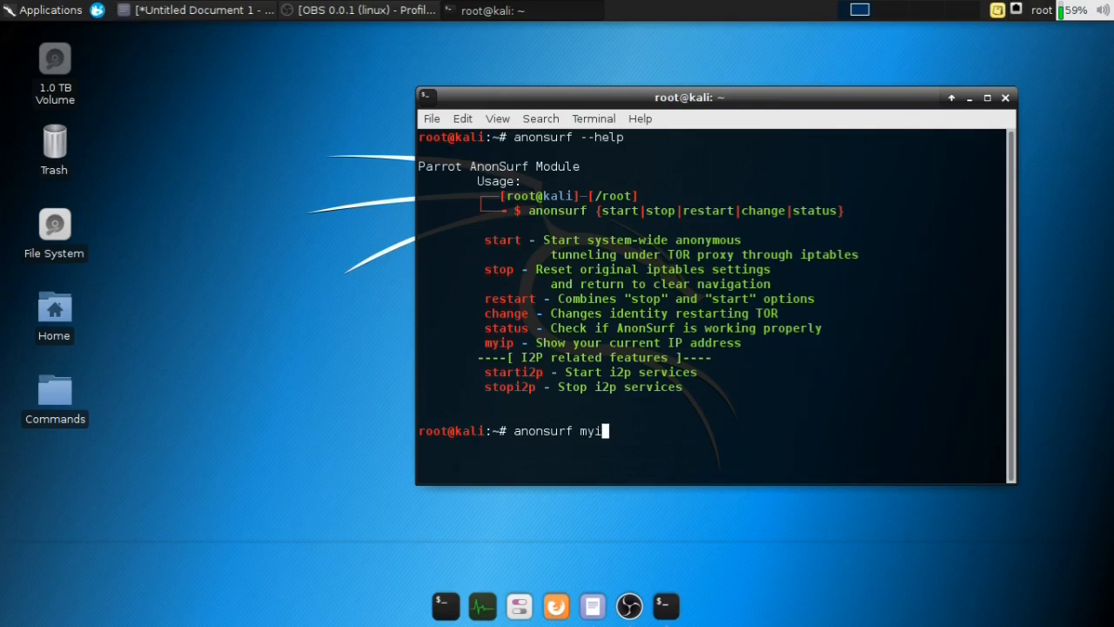
{"action": "type", "text": "p"}
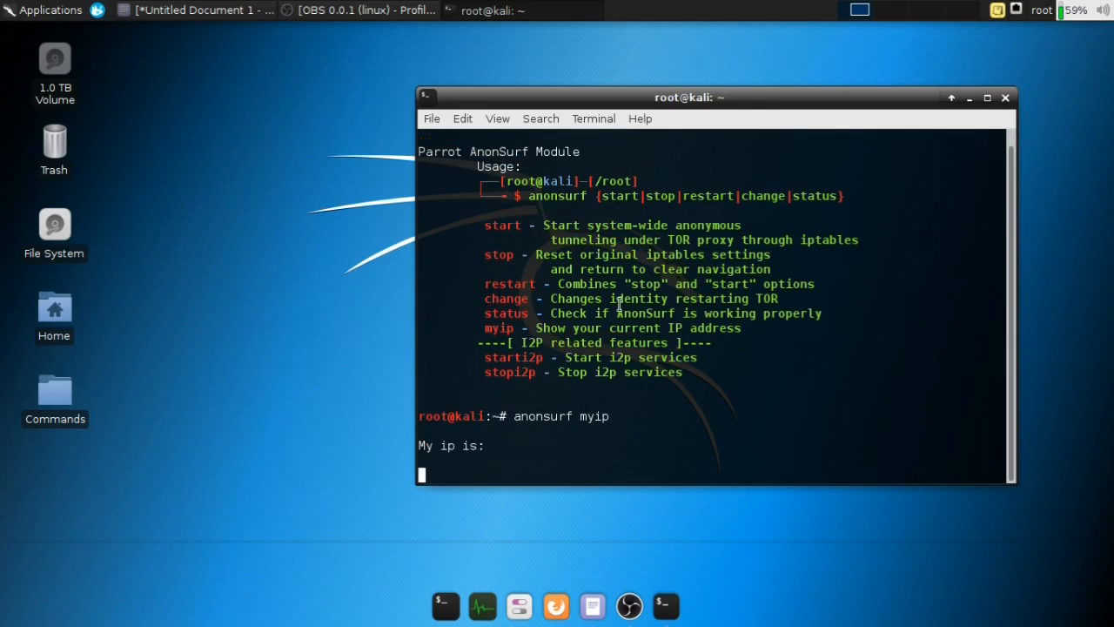
{"action": "key", "text": "Return"}
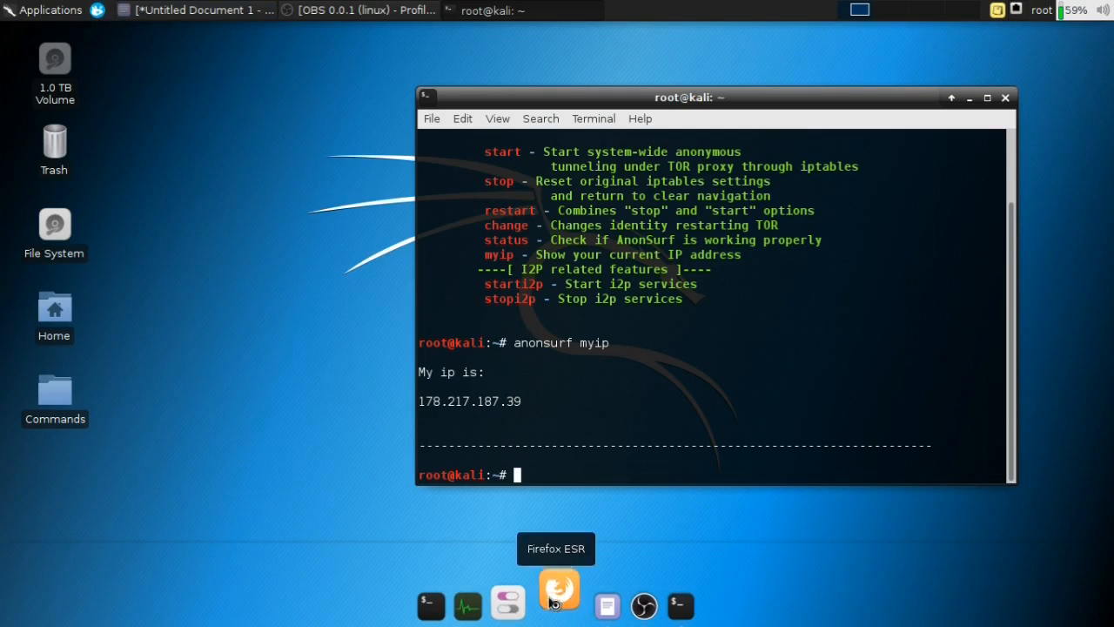
{"action": "mouse_move", "coordinate": [397, 393]}
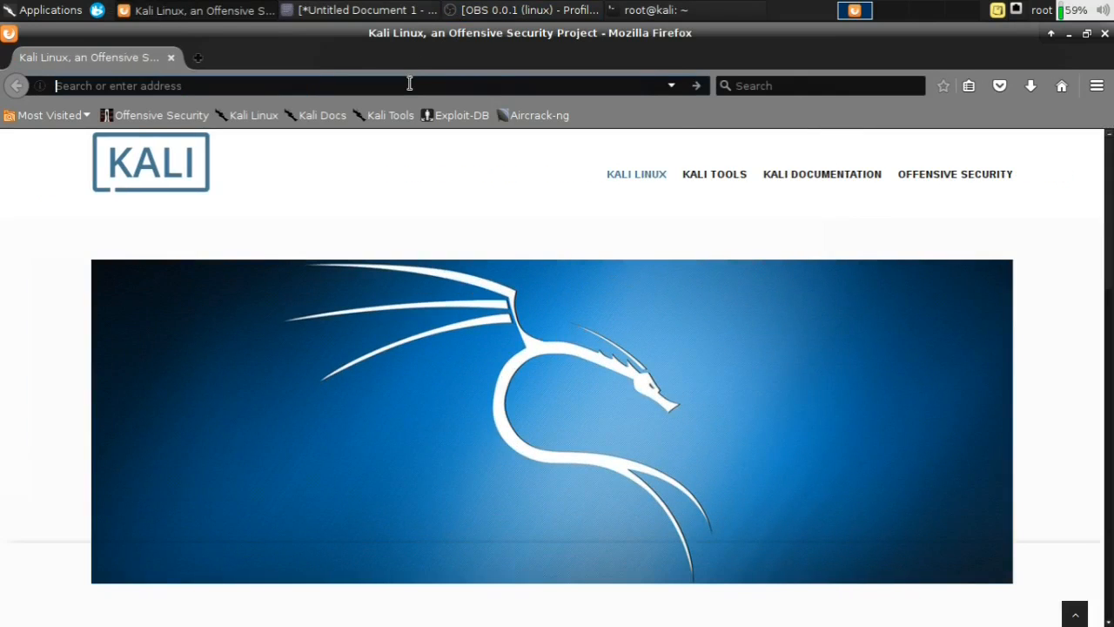
{"action": "type", "text": "check for dns leaks"}
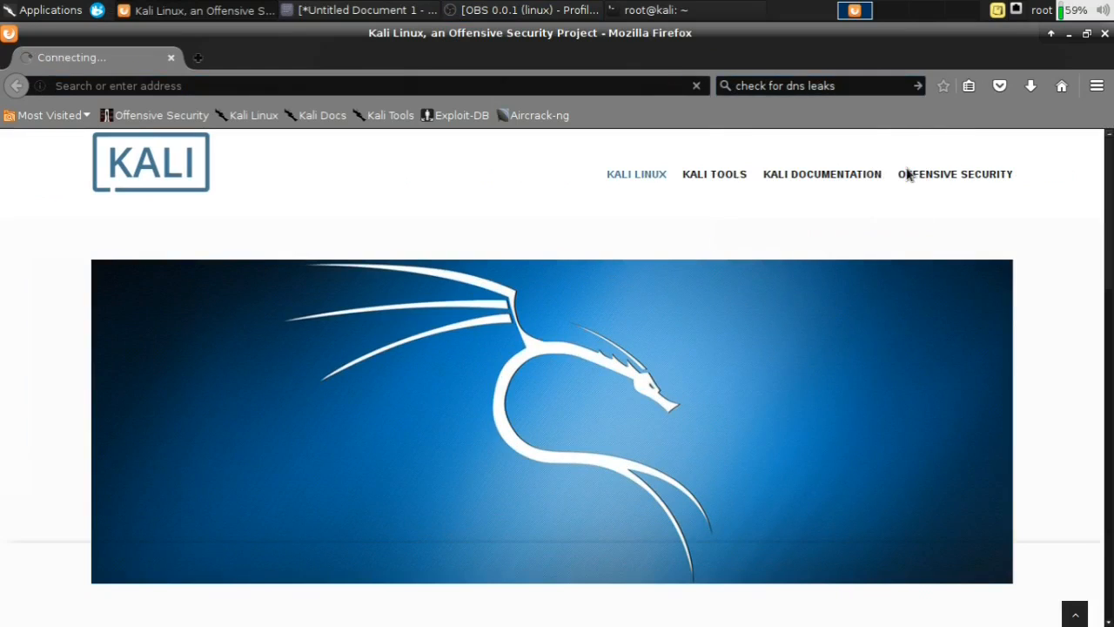
{"action": "mouse_move", "coordinate": [891, 167]}
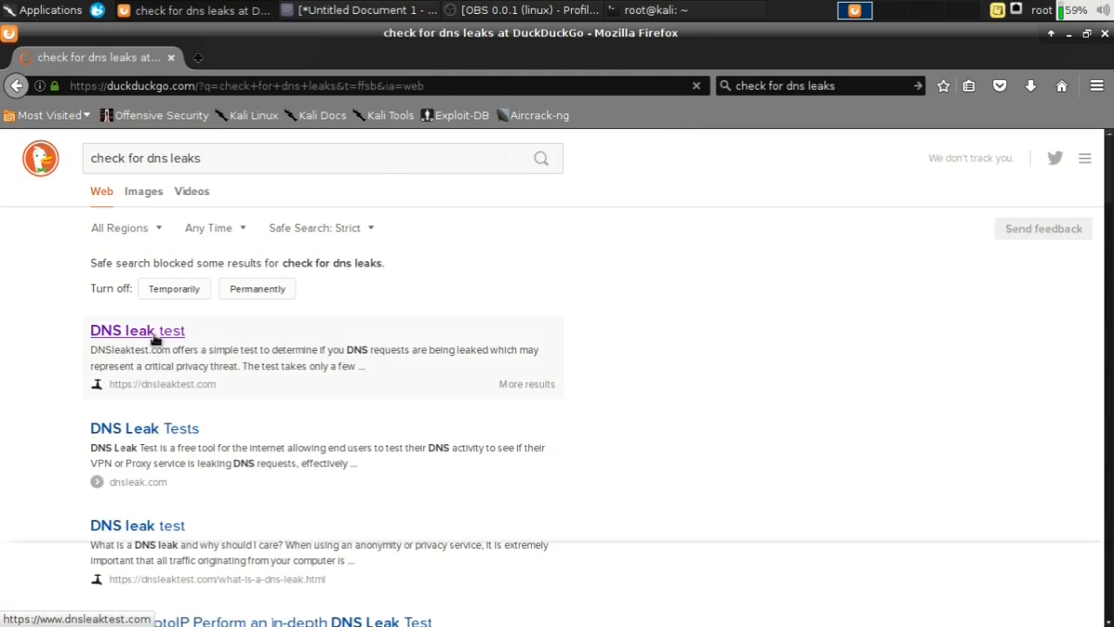
{"action": "left_click", "coordinate": [135, 331]}
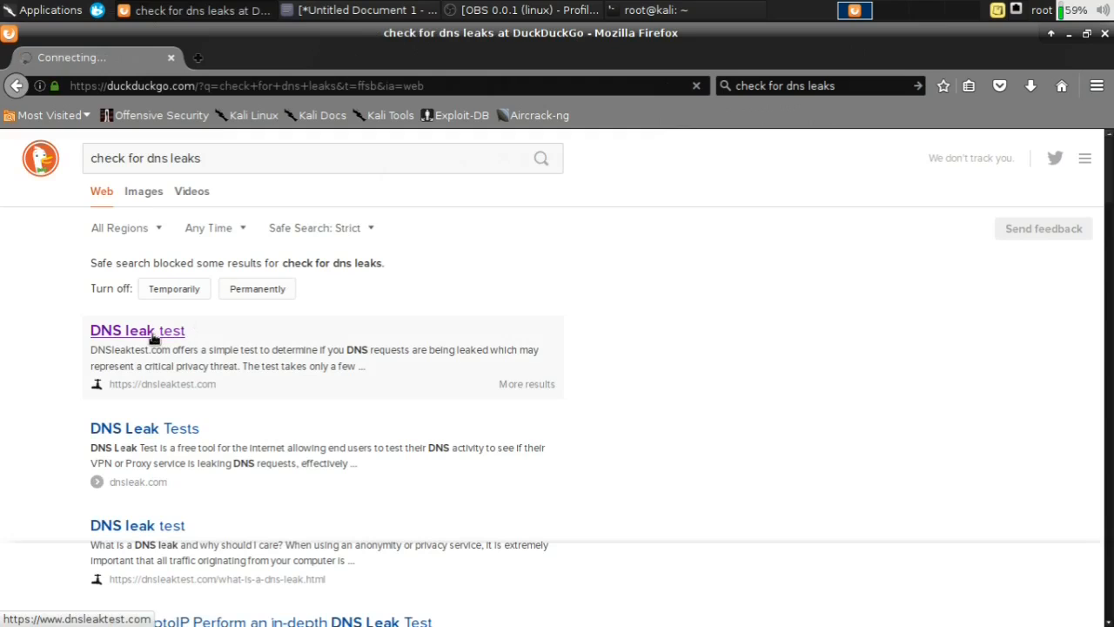
{"action": "left_click", "coordinate": [136, 330]}
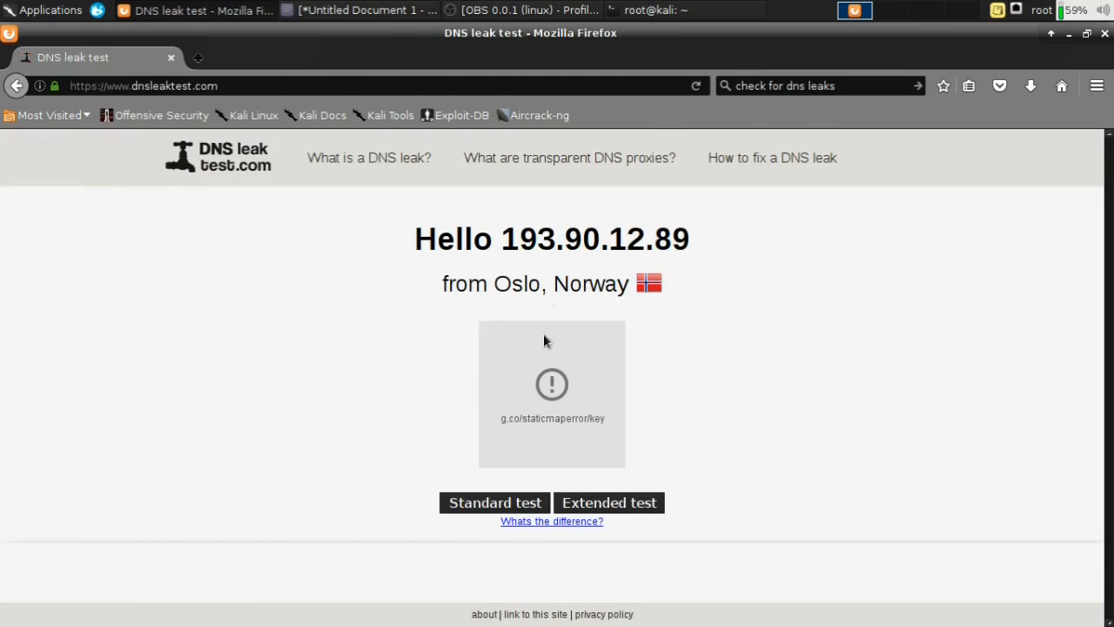
Start the standard DNS leak test, then begin the query again in a new tab.
{"action": "left_click", "coordinate": [494, 501]}
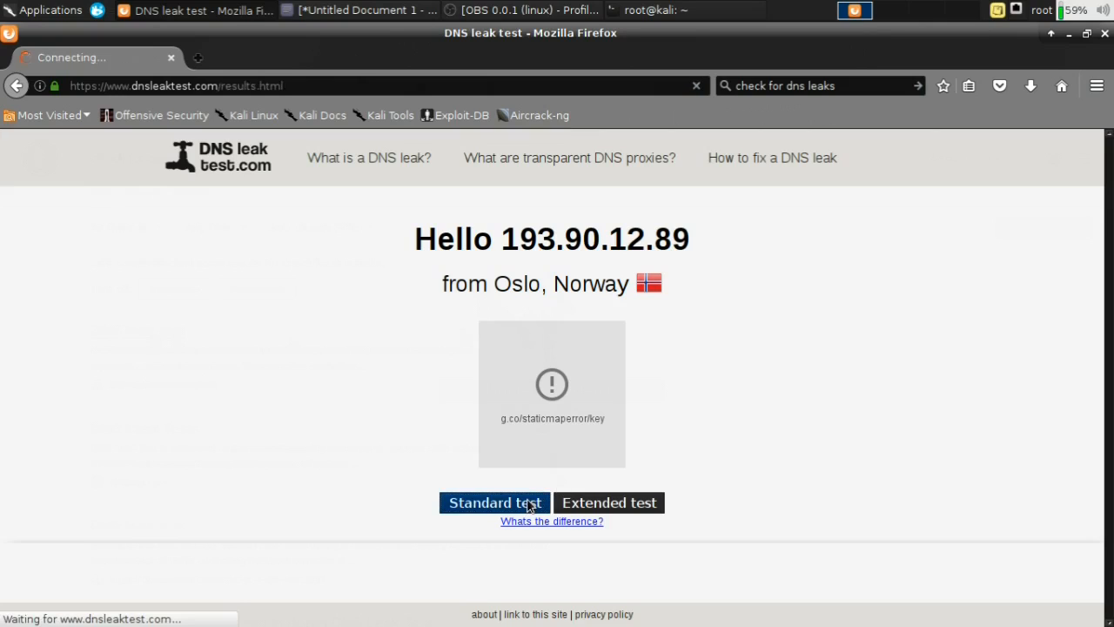
{"action": "left_click", "coordinate": [494, 501]}
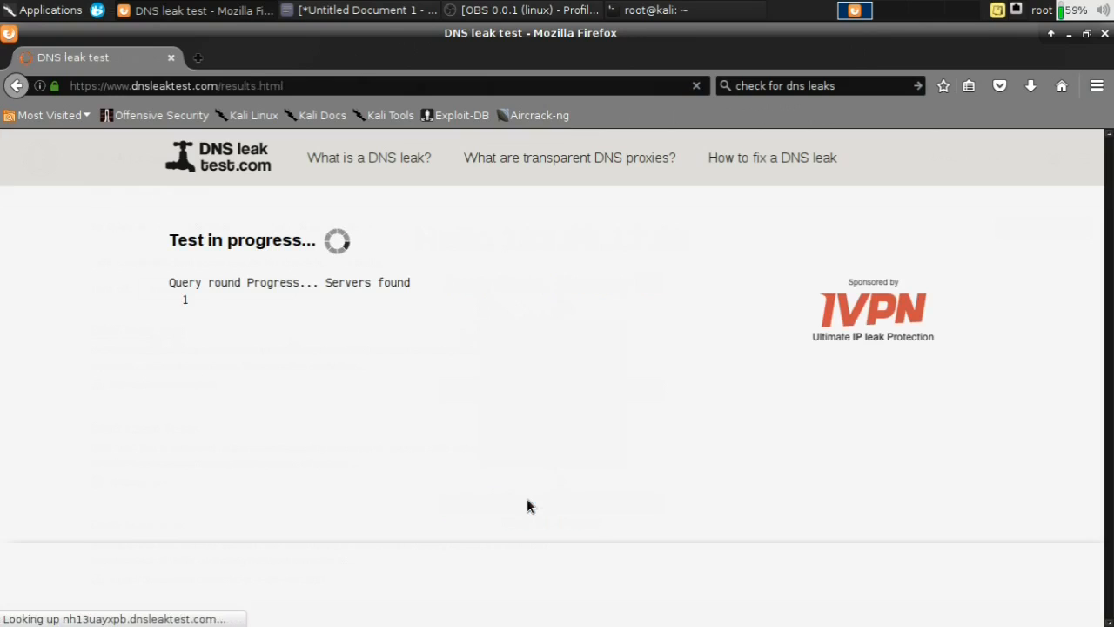
{"action": "mouse_move", "coordinate": [535, 512]}
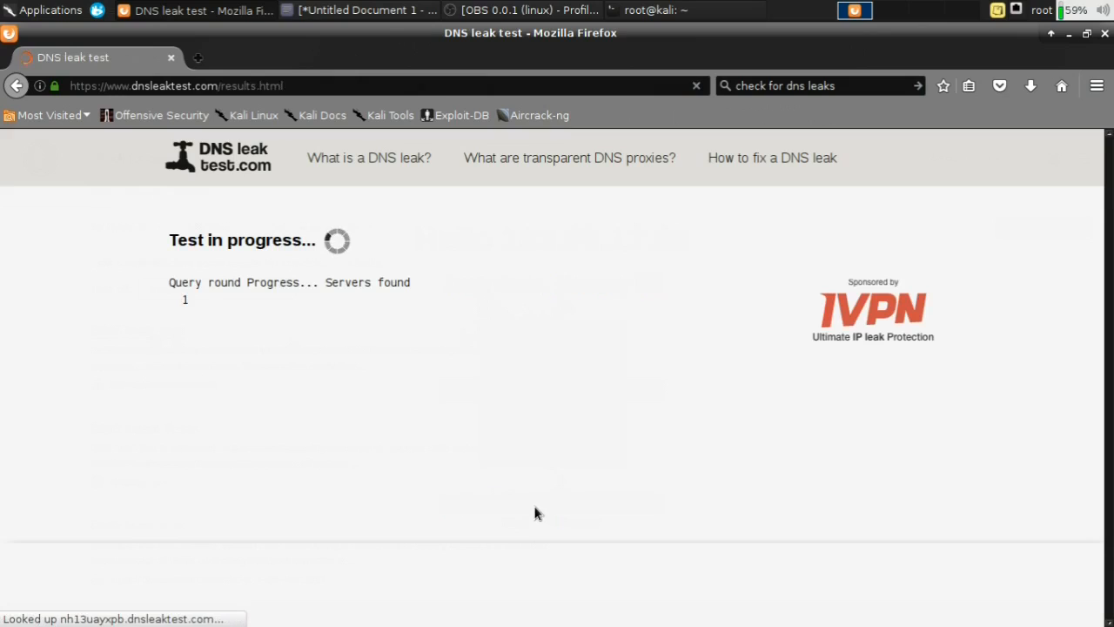
{"action": "mouse_move", "coordinate": [402, 296]}
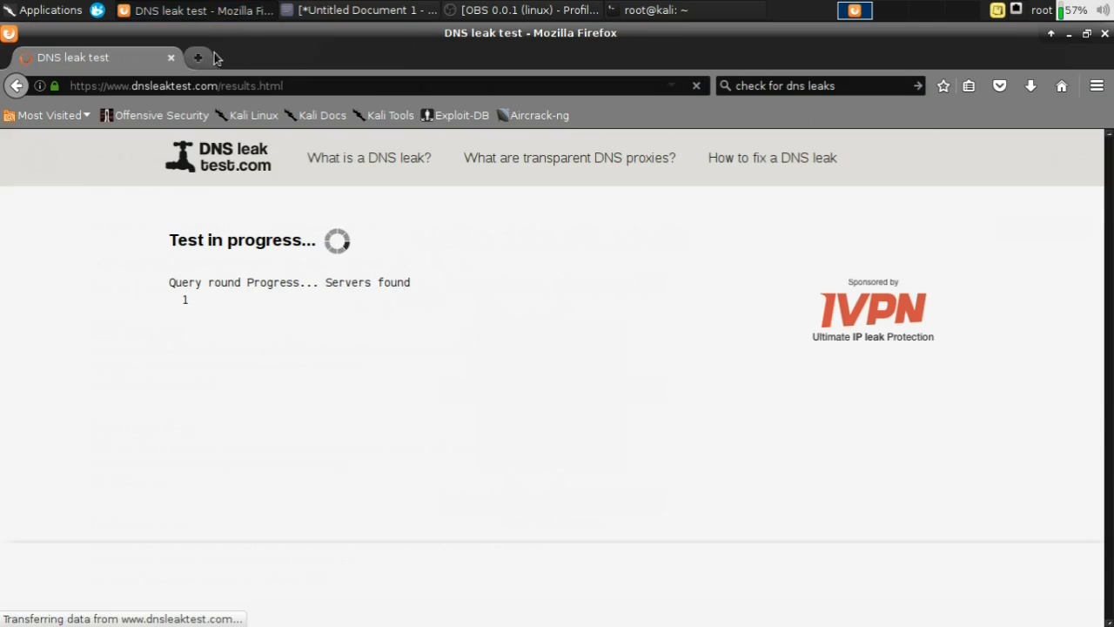
{"action": "type", "text": "chec"}
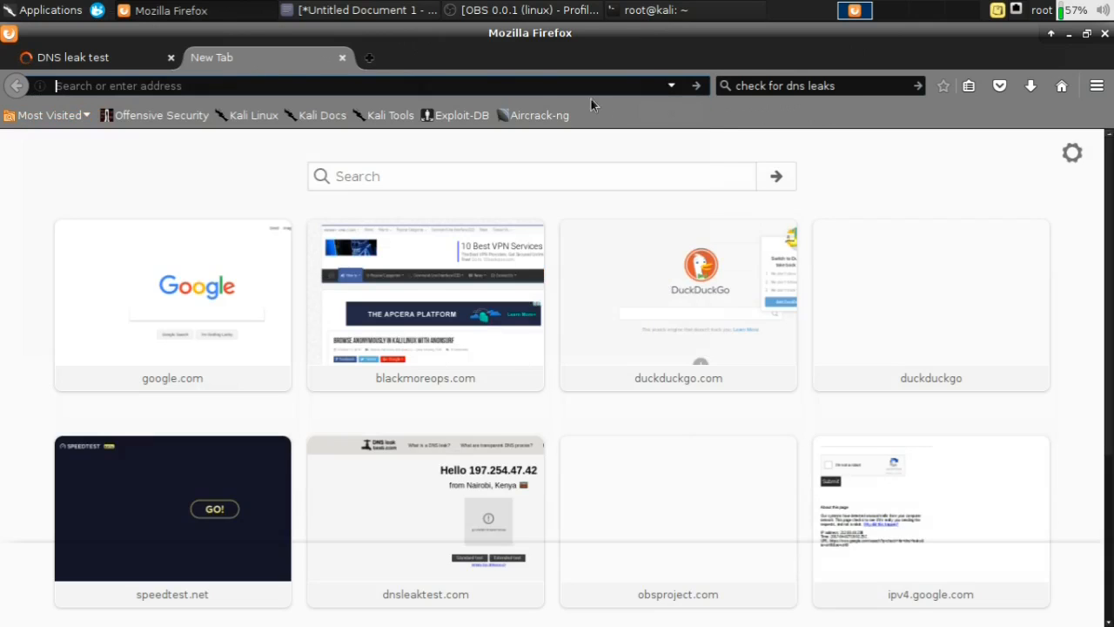
After Google's unusual-traffic block, rerun the search on DuckDuckGo and open dnsleak.com.
{"action": "left_click", "coordinate": [818, 85]}
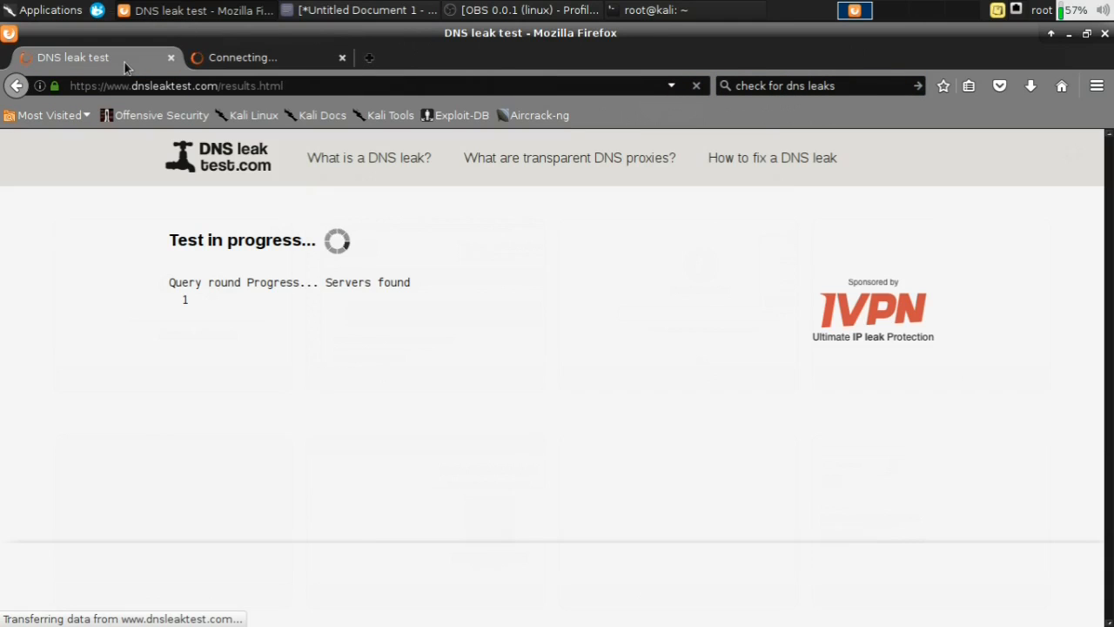
{"action": "left_click", "coordinate": [261, 57]}
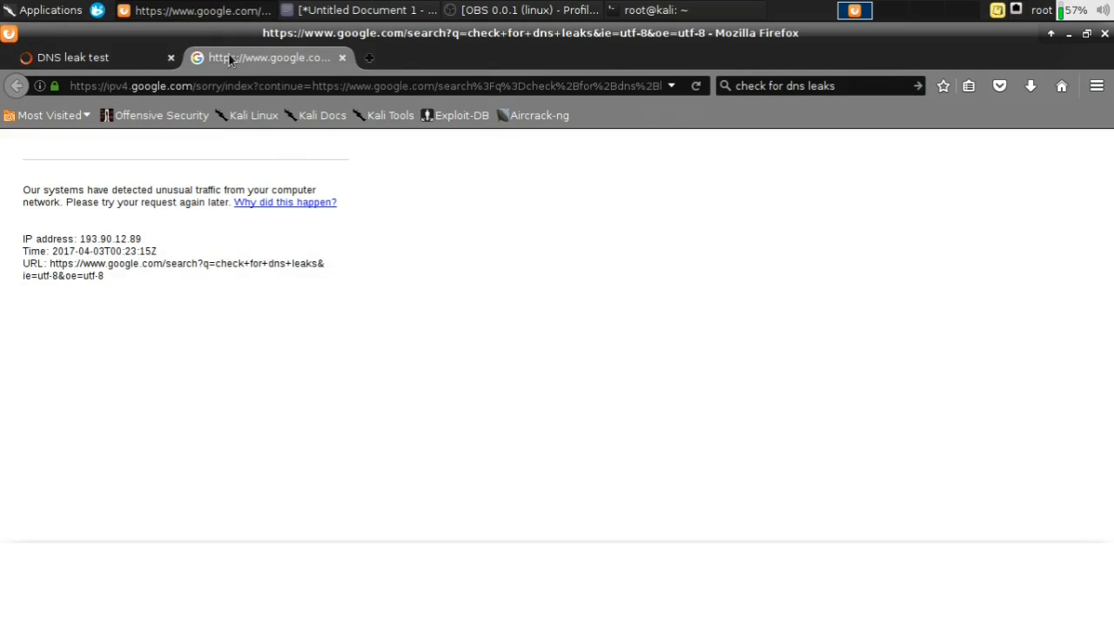
{"action": "left_click", "coordinate": [818, 85]}
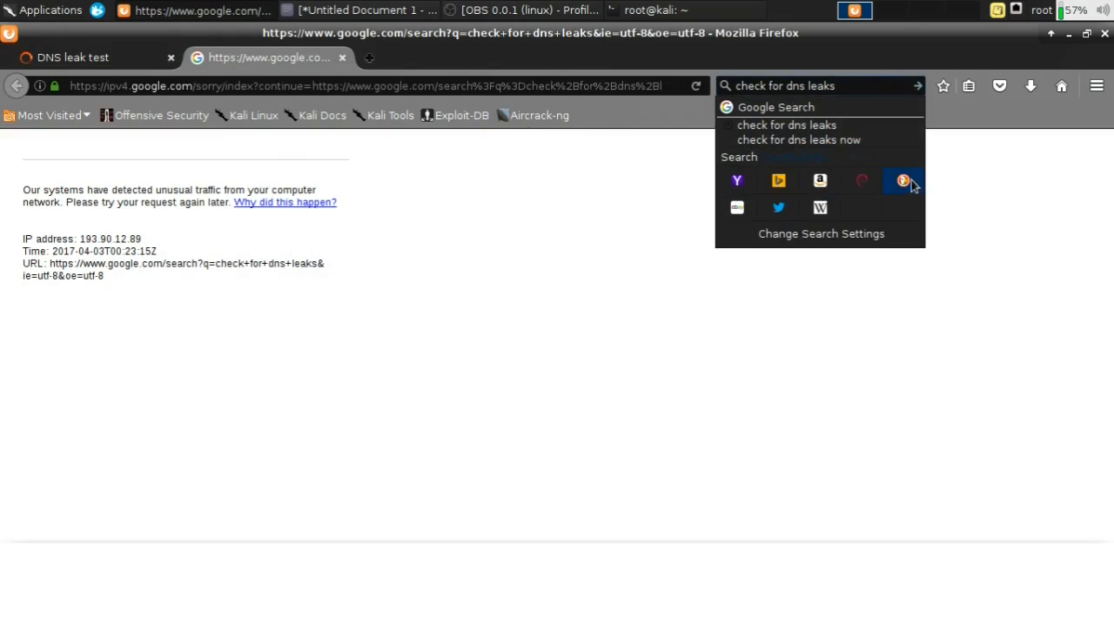
{"action": "left_click", "coordinate": [901, 179]}
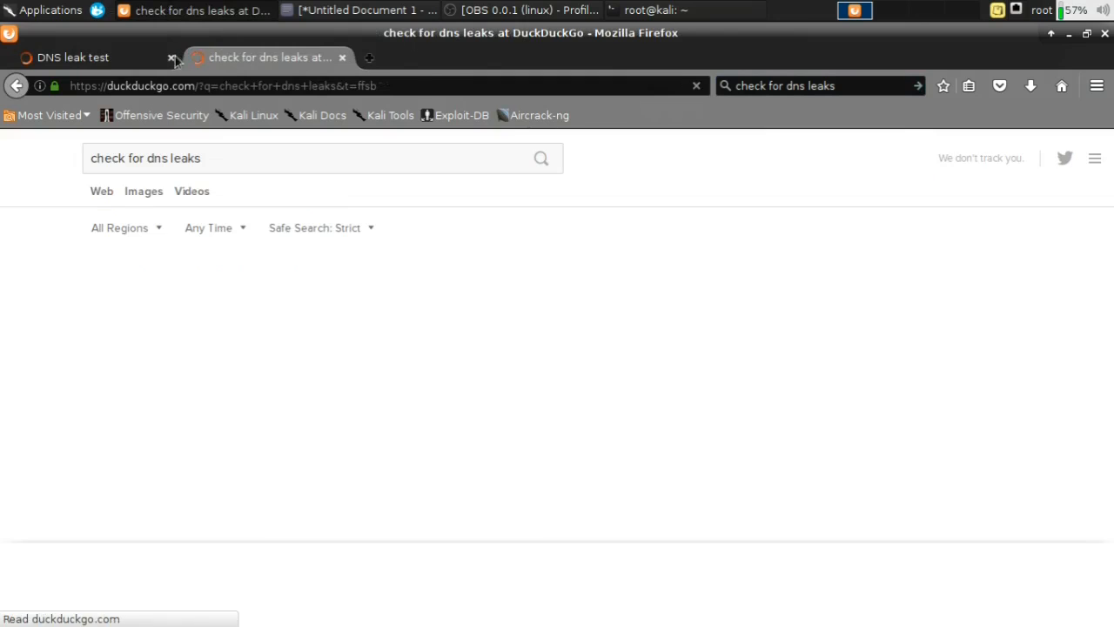
{"action": "left_click", "coordinate": [145, 428]}
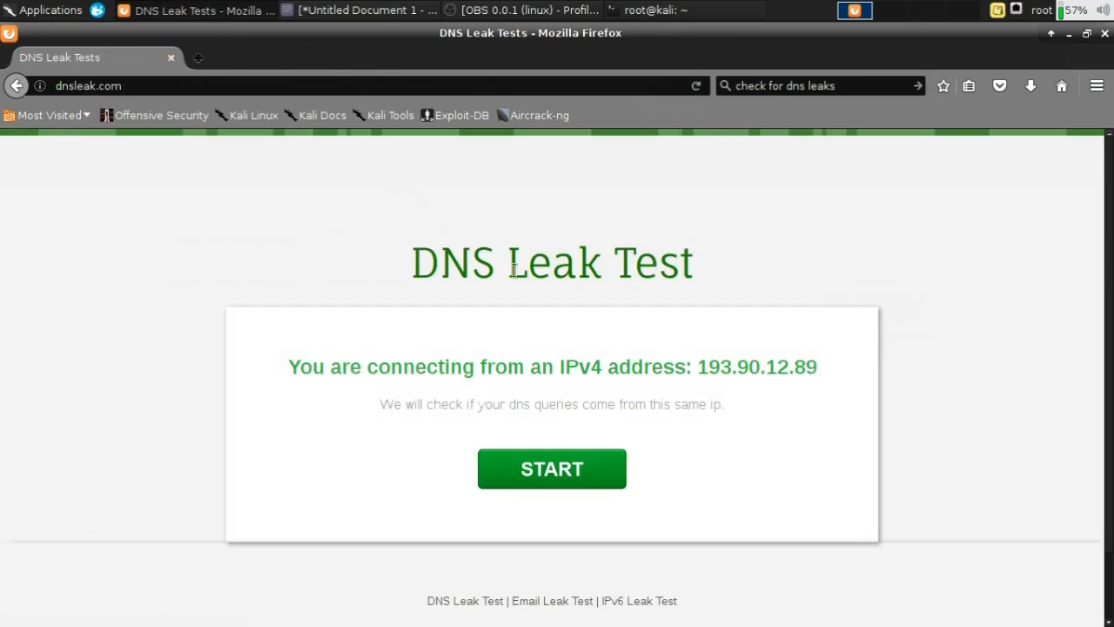
Start the dnsleak.com test for IPv4 193.90.12.89 and await results.
{"action": "left_click", "coordinate": [550, 468]}
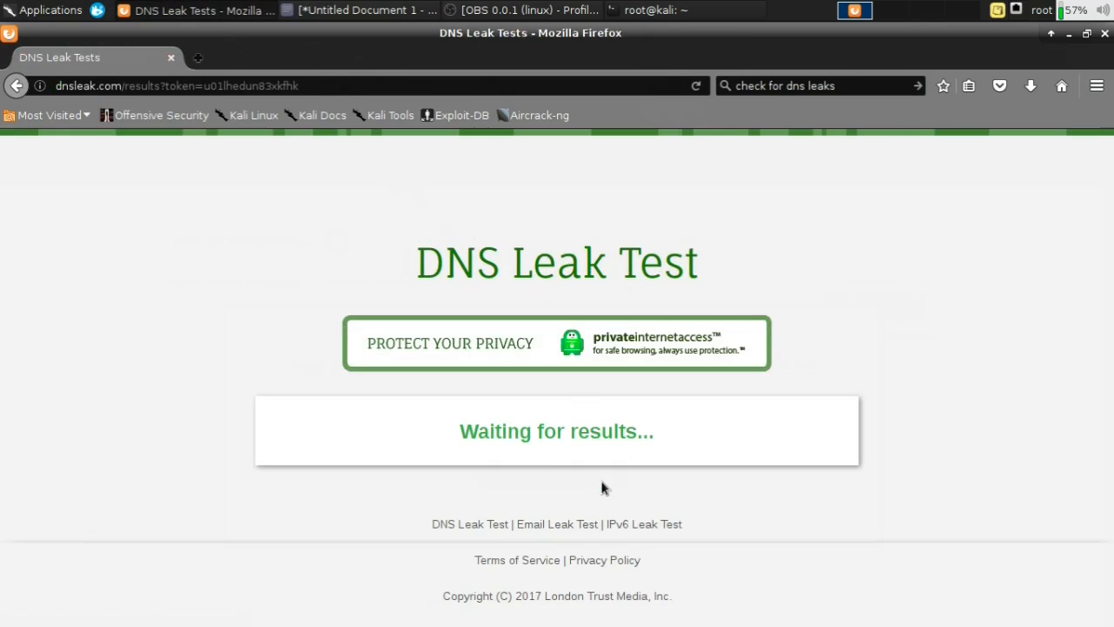
{"action": "mouse_move", "coordinate": [612, 471]}
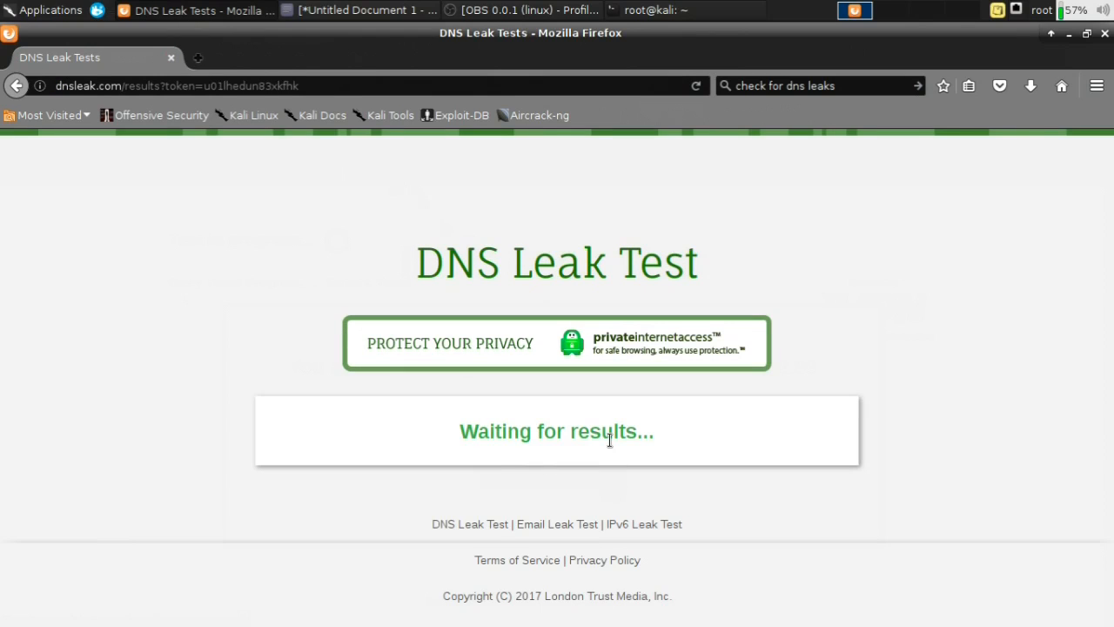
{"action": "mouse_move", "coordinate": [599, 425]}
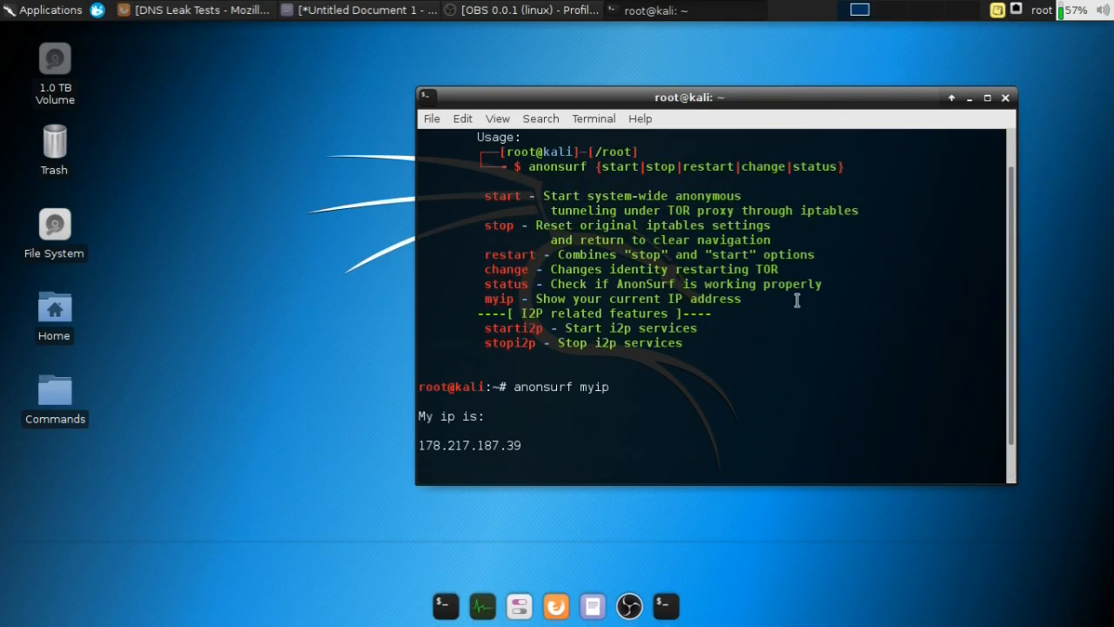
{"action": "mouse_move", "coordinate": [651, 331]}
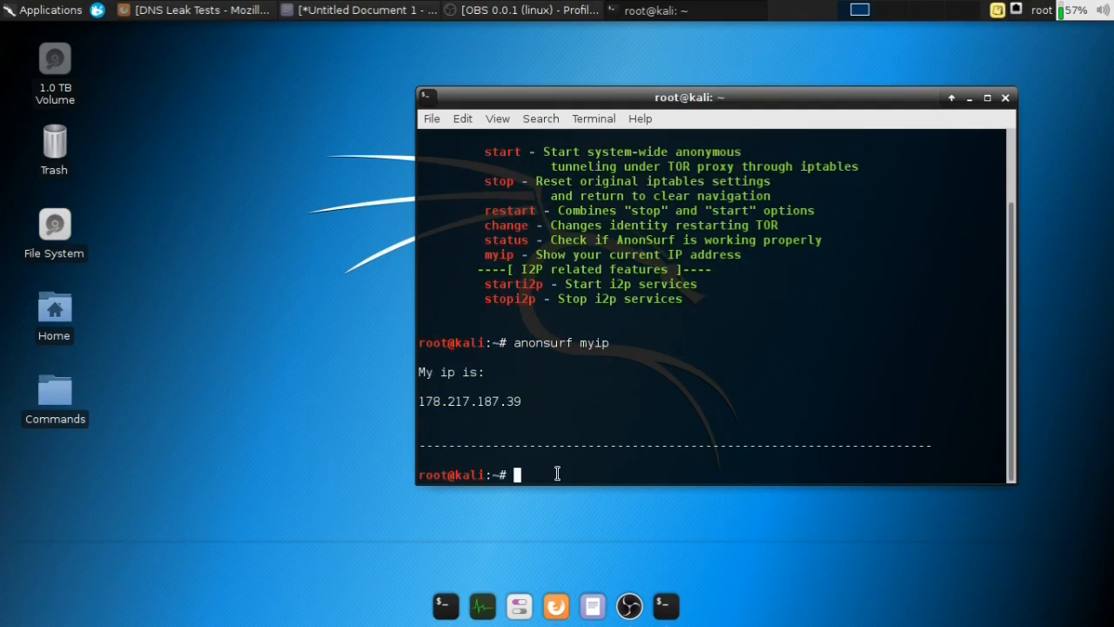
Enter 'anonsurf change' at the prompt after the misspelled 'anosurf change' returns command not found.
{"action": "type", "text": "anosurf change"}
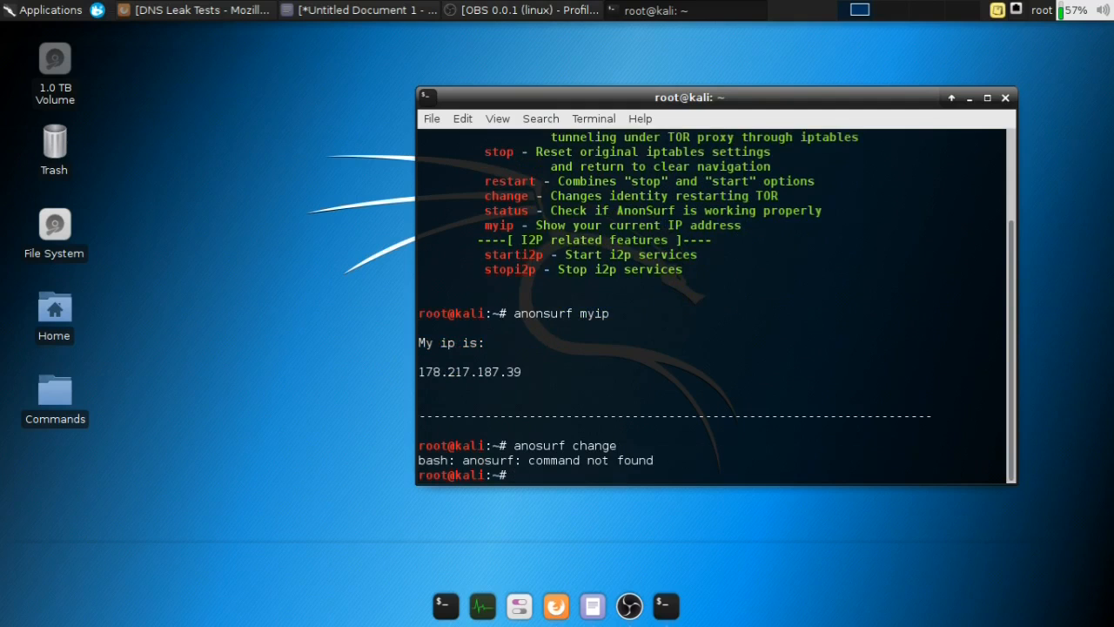
{"action": "type", "text": "anonsurf change"}
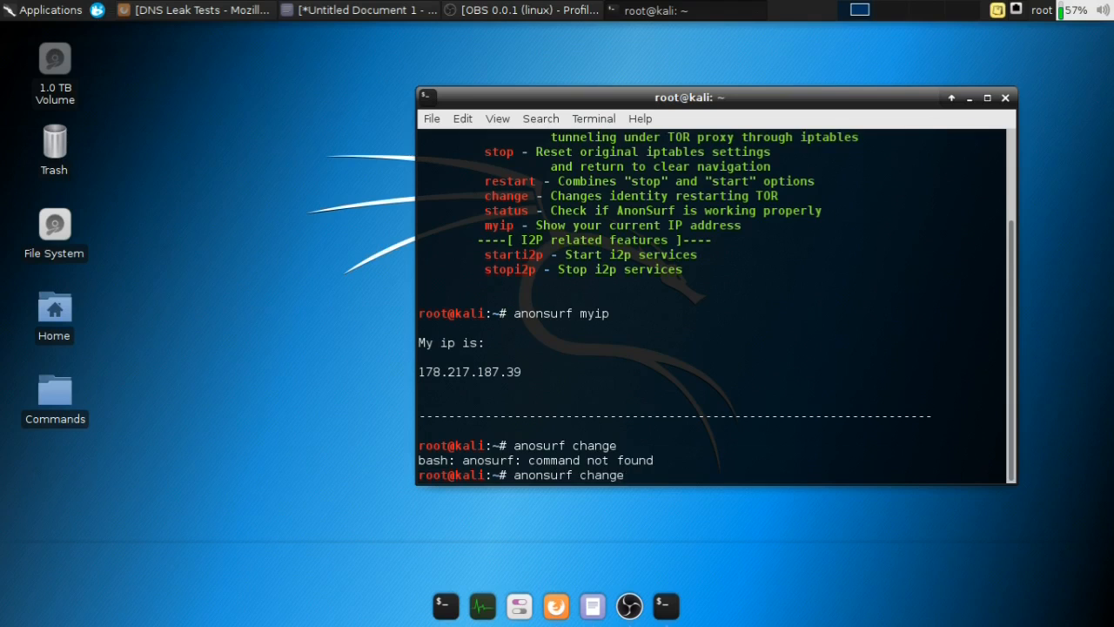
{"action": "scroll", "scroll_direction": "down", "scroll_amount": 3}
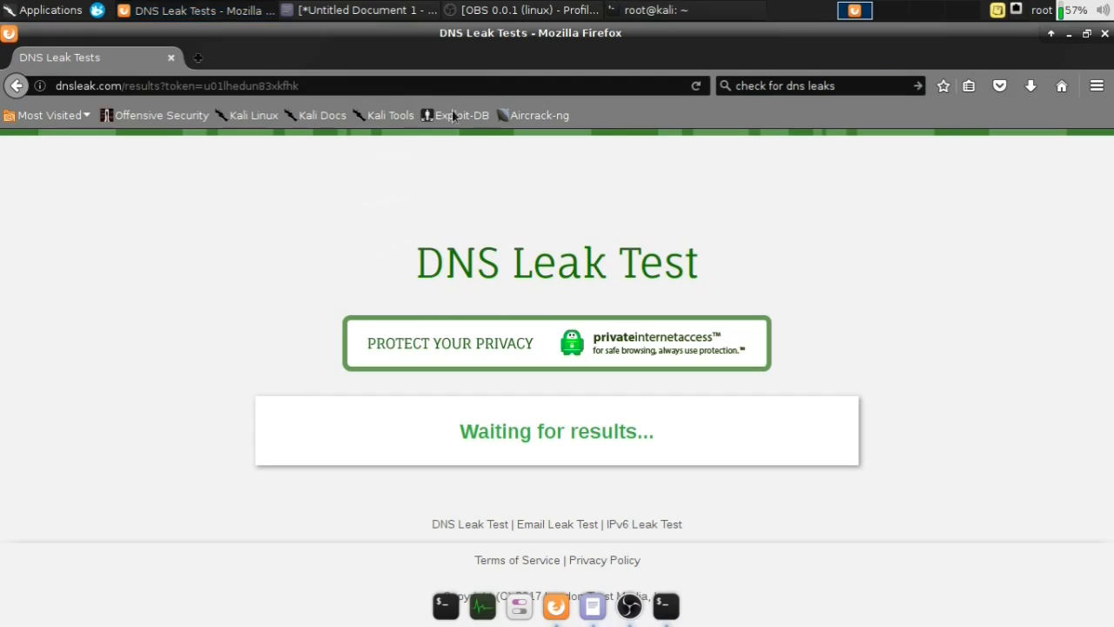
Return to the DNS leak search results and open the dnsleaktest.com result.
{"action": "left_click", "coordinate": [818, 86]}
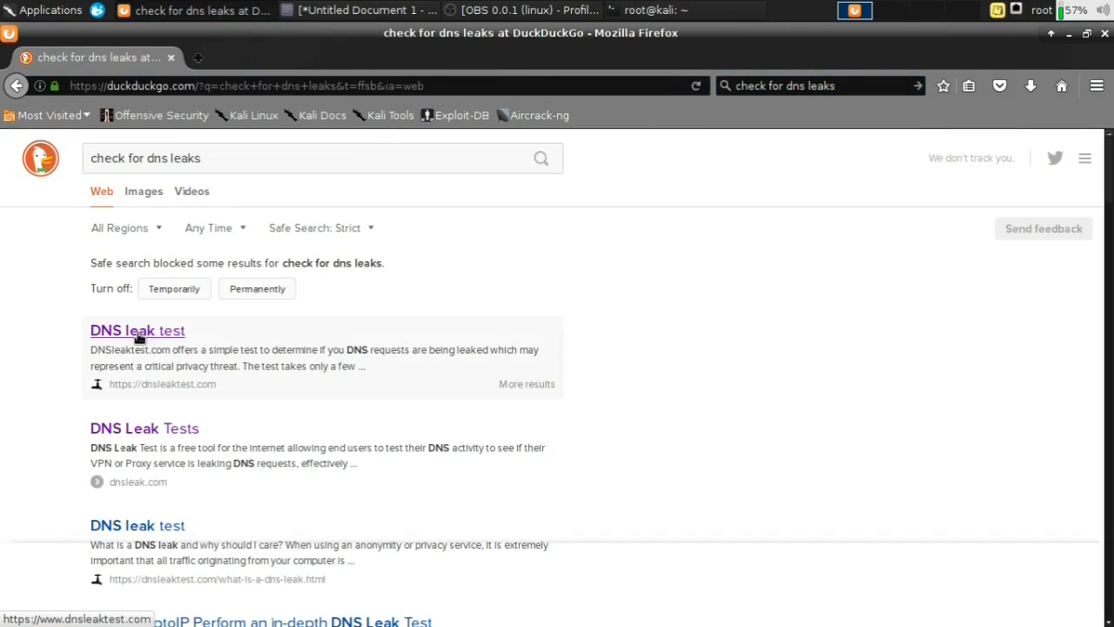
{"action": "left_click", "coordinate": [136, 330]}
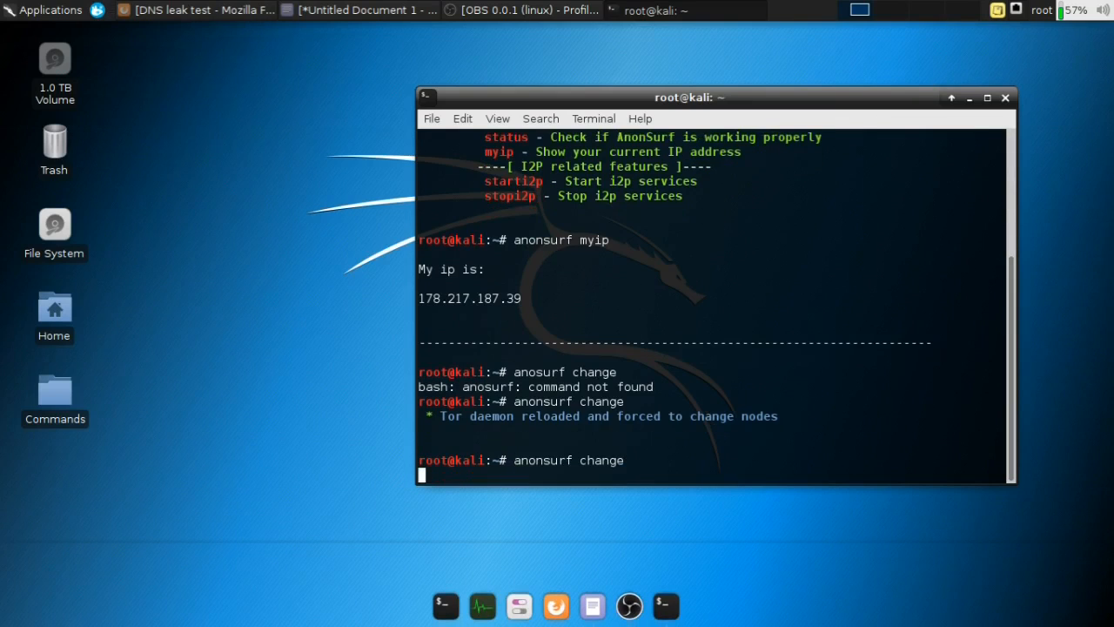
Run anonsurf change to force new Tor nodes and view dnsleaktest.com showing 108.61.122.88, Paris.
{"action": "key", "text": "Return"}
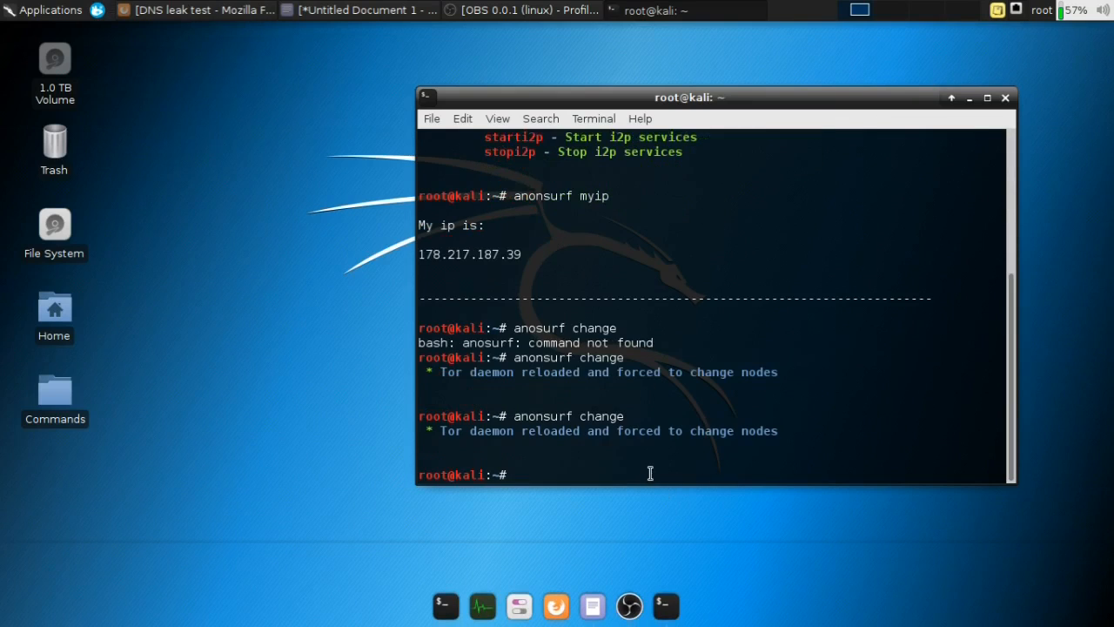
{"action": "left_click", "coordinate": [200, 11]}
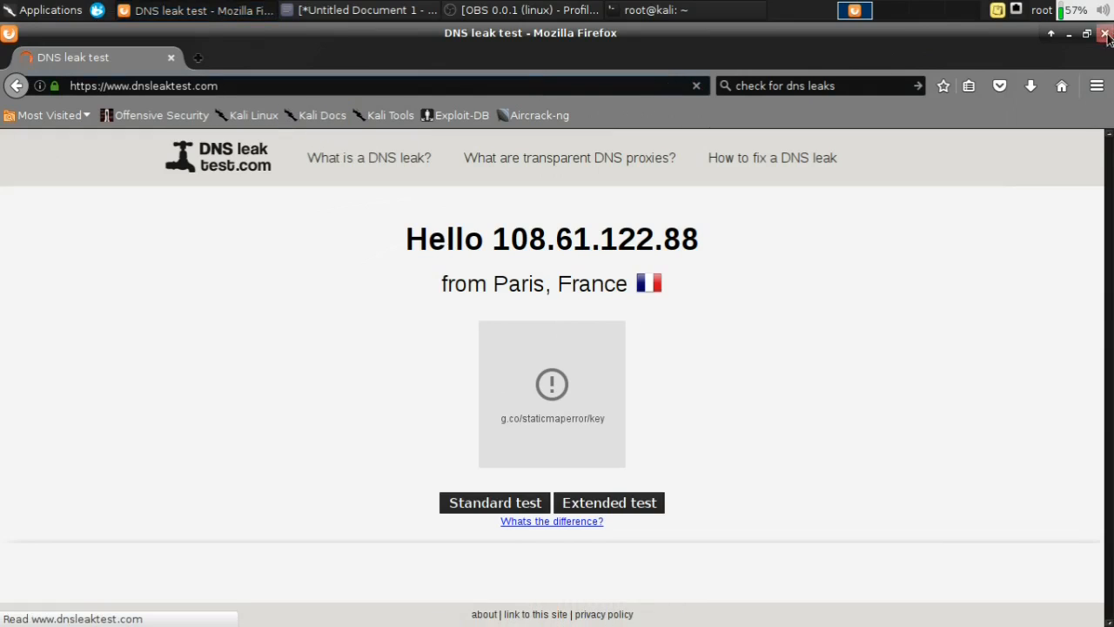
Run a third anonsurf change in the terminal and reopen dnsleaktest.com, still showing Paris, France.
{"action": "left_click", "coordinate": [1107, 33]}
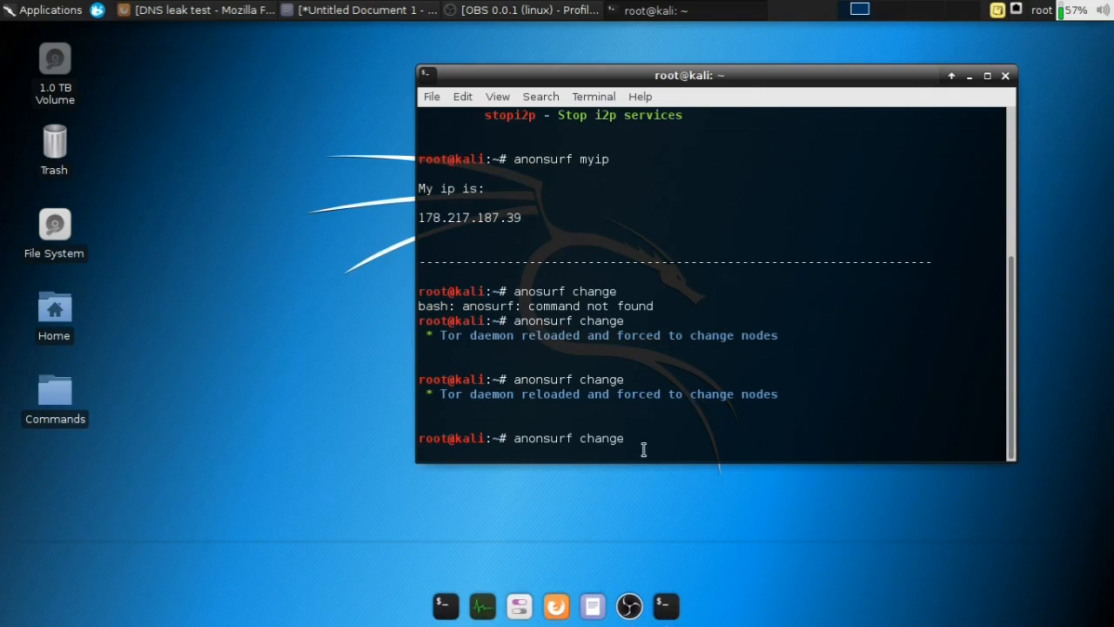
{"action": "key", "text": "Return"}
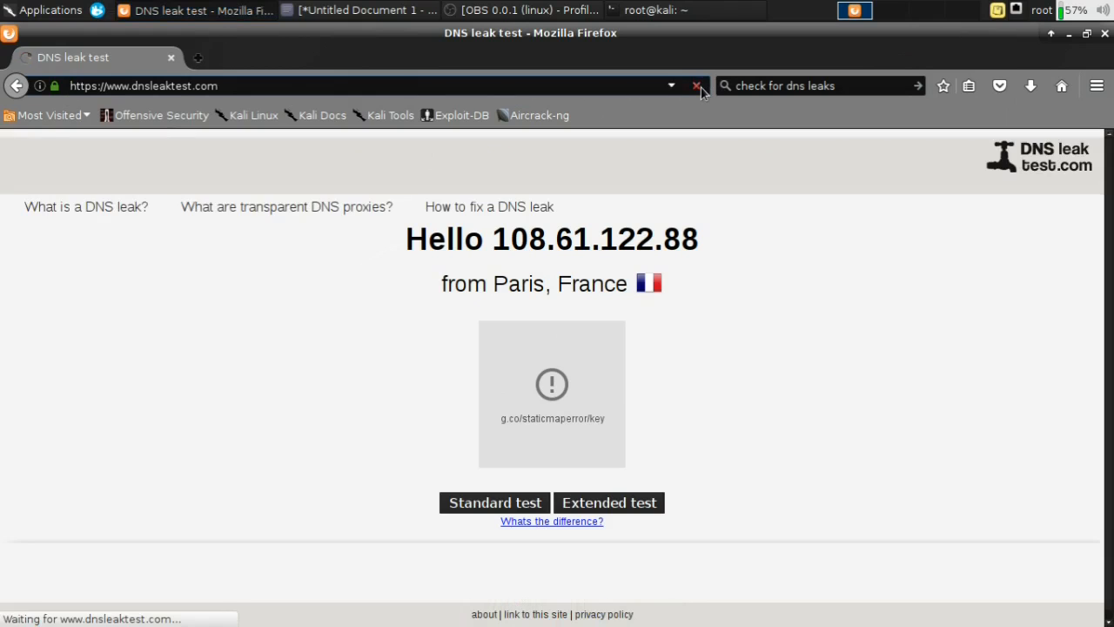
{"action": "mouse_move", "coordinate": [696, 86]}
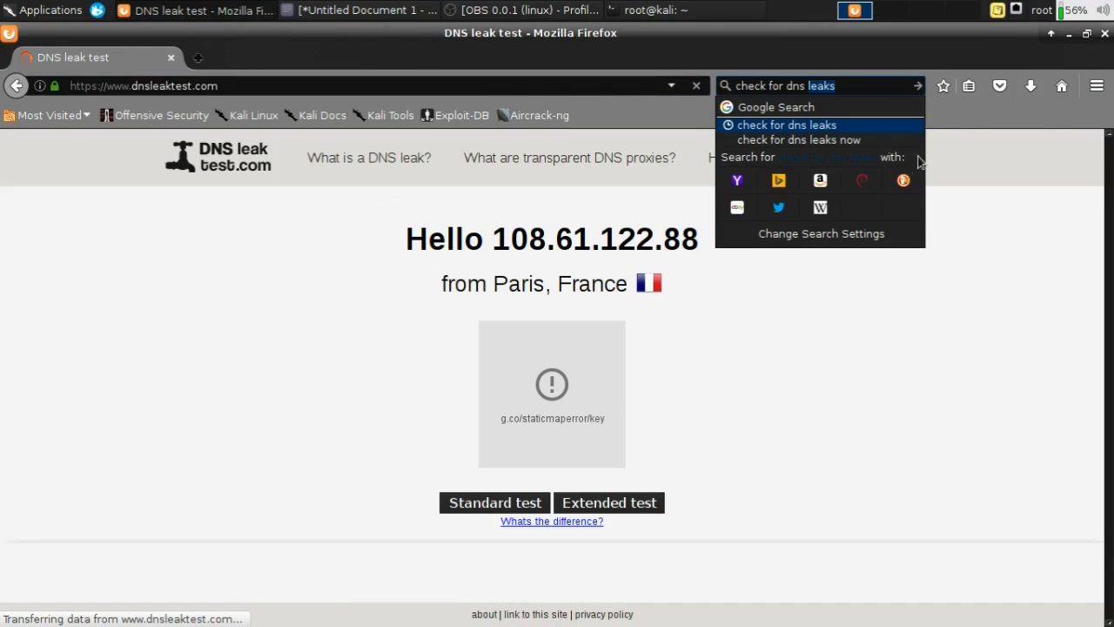
{"action": "left_click", "coordinate": [787, 125]}
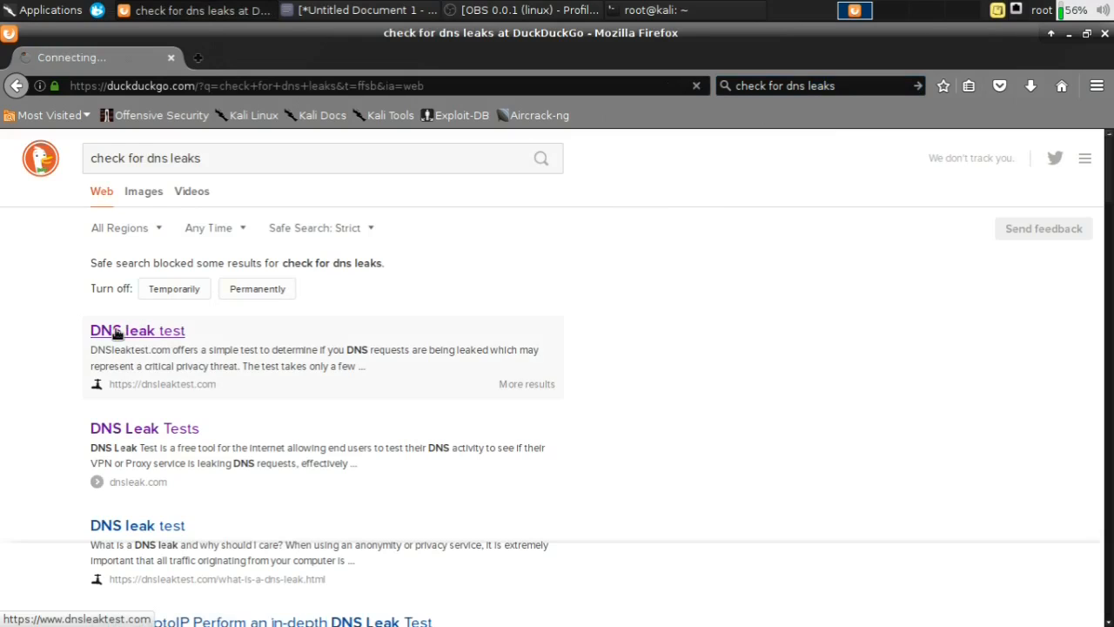
{"action": "left_click", "coordinate": [136, 331]}
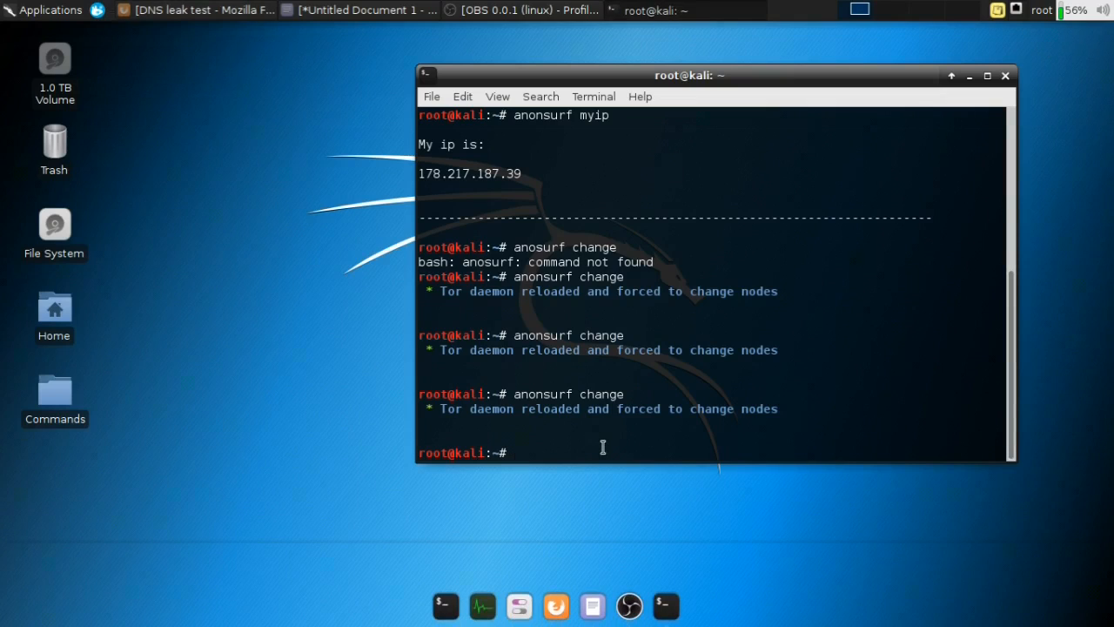
Run 'anonsurf restart' so traffic is under the AnonSurf tunnel again, then return to the browser.
{"action": "type", "text": "anonsurf"}
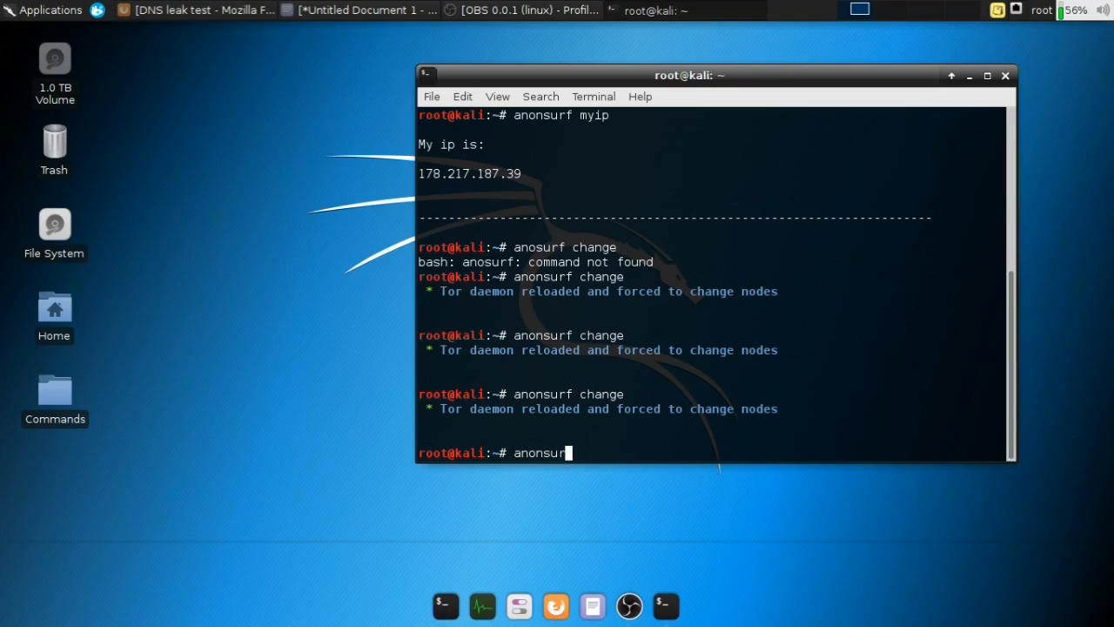
{"action": "type", "text": "restart"}
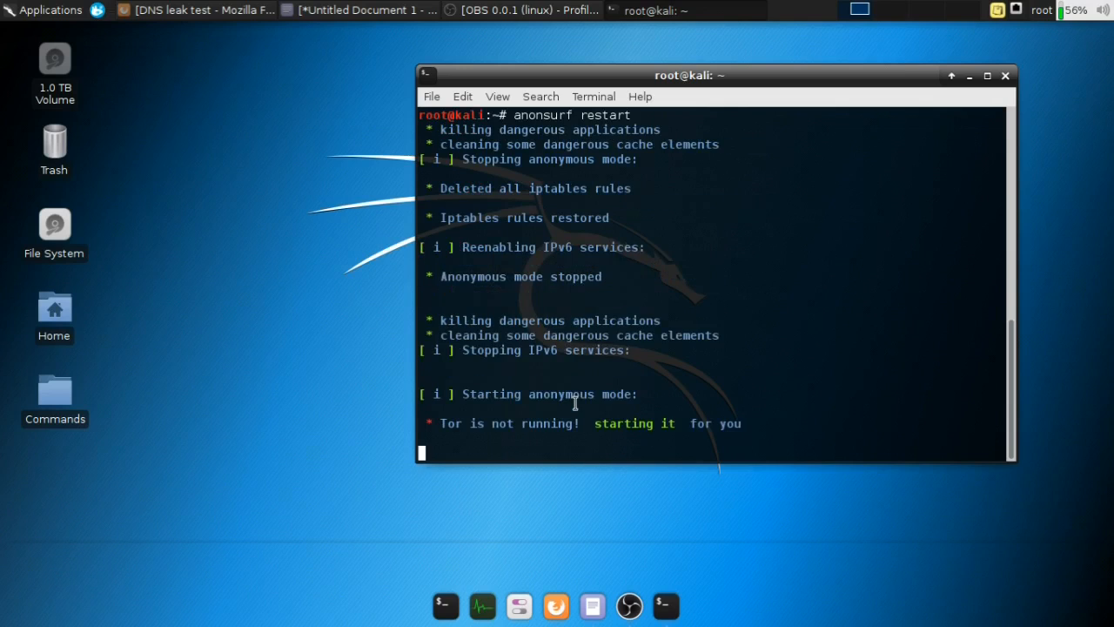
{"action": "scroll", "scroll_direction": "down", "scroll_amount": 3}
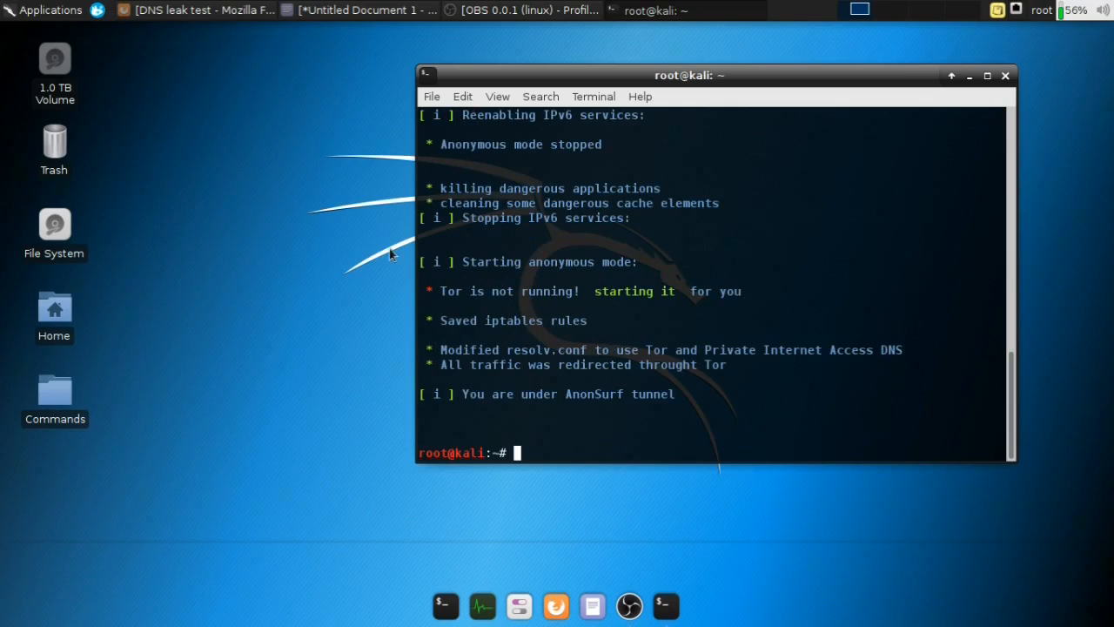
{"action": "left_click", "coordinate": [202, 10]}
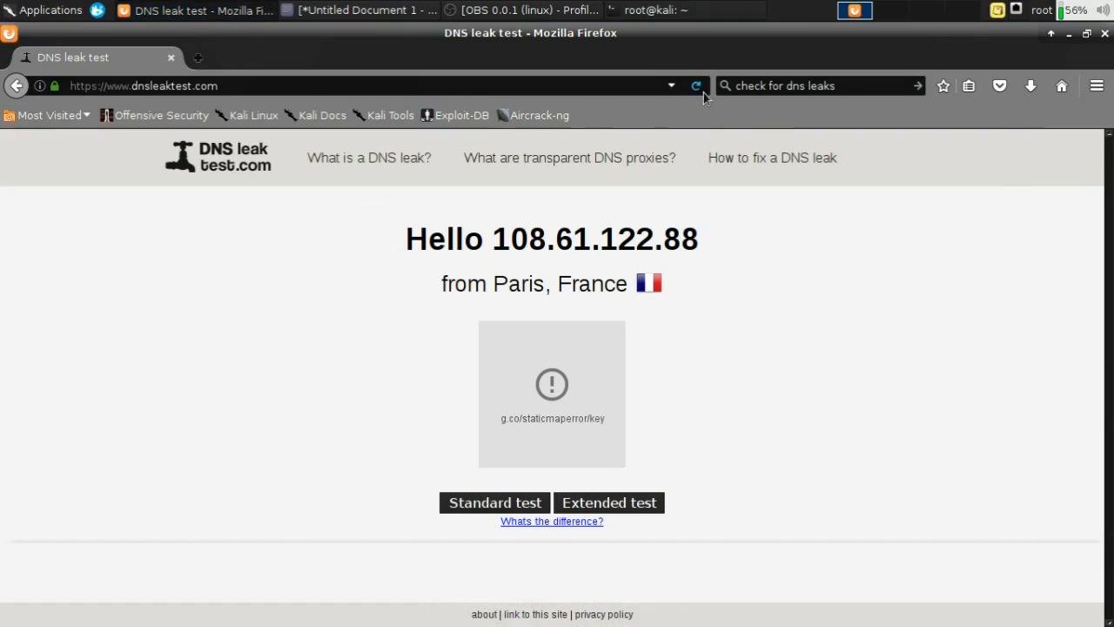
Reload dnsleaktest.com to see the new IP 171.25.193.131 from Sweden.
{"action": "left_click", "coordinate": [696, 86]}
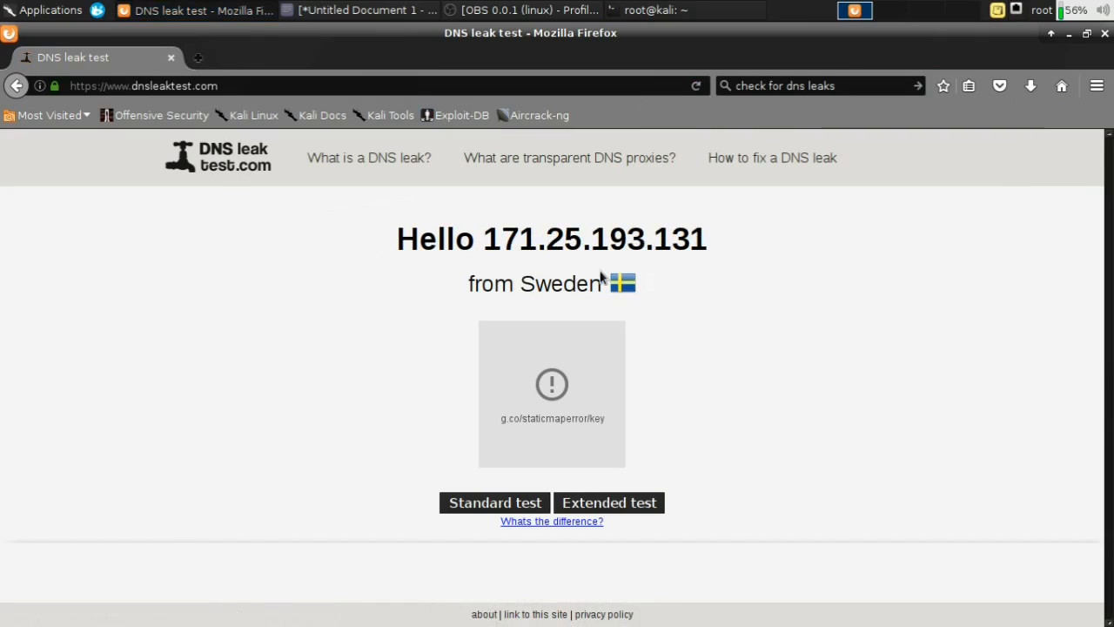
{"action": "mouse_move", "coordinate": [842, 142]}
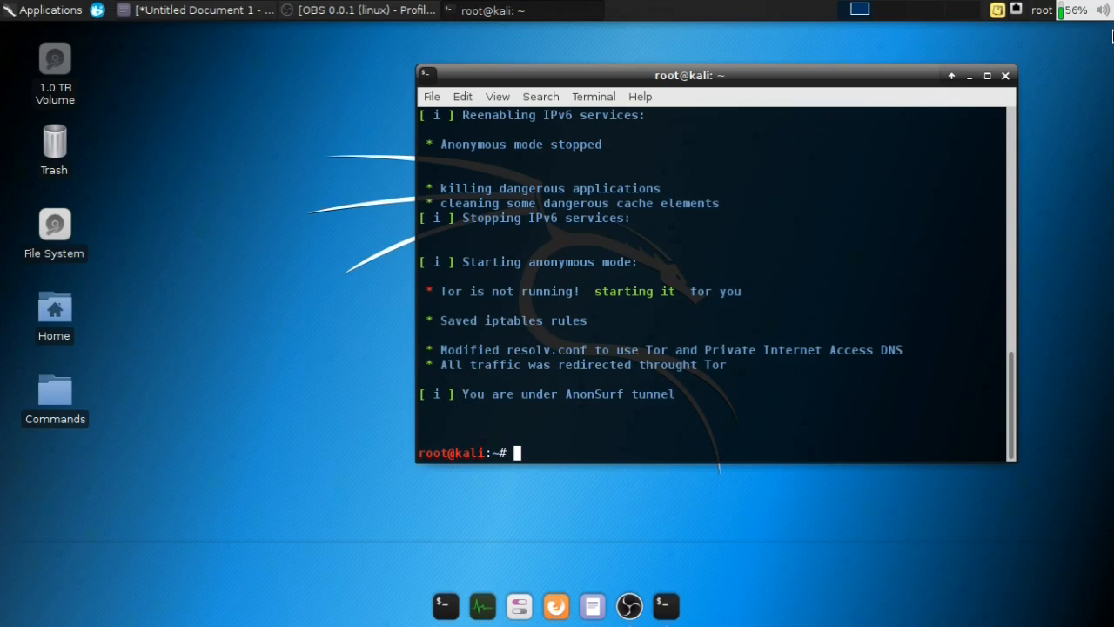
Enter 'anonsurf restart' at the terminal prompt before viewing the help listing and myip.
{"action": "type", "text": "anonsurf restart"}
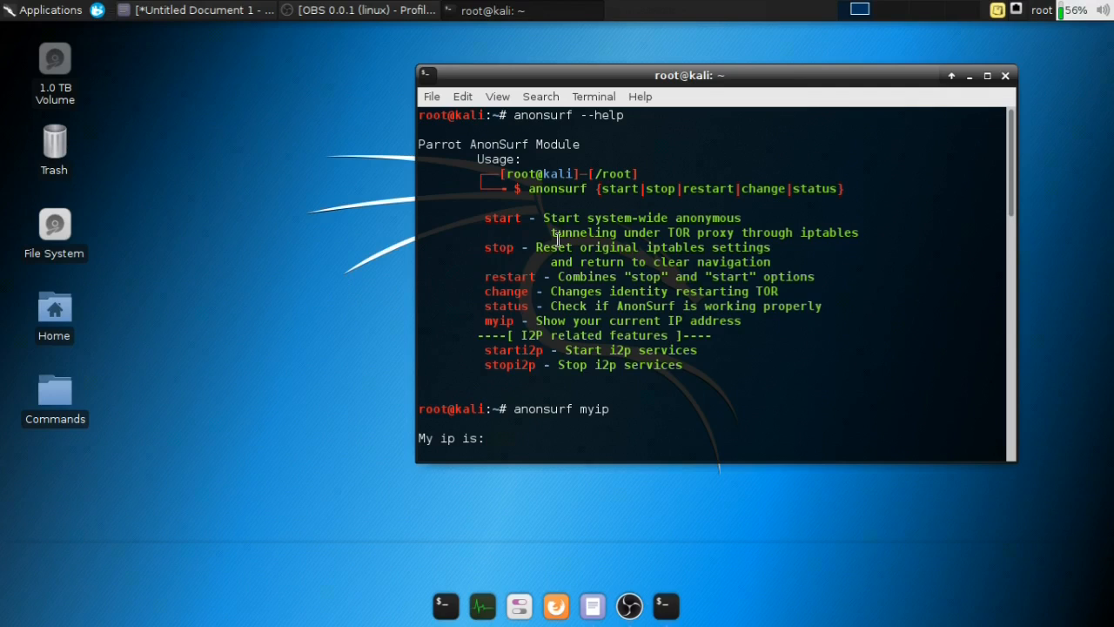
{"action": "mouse_move", "coordinate": [661, 272]}
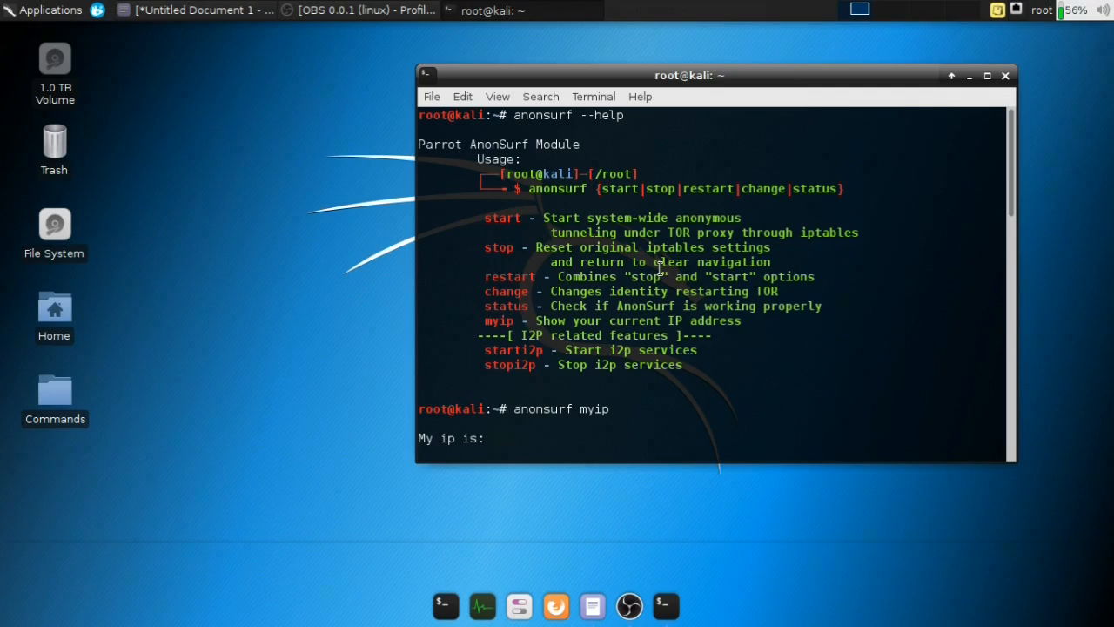
{"action": "mouse_move", "coordinate": [642, 261]}
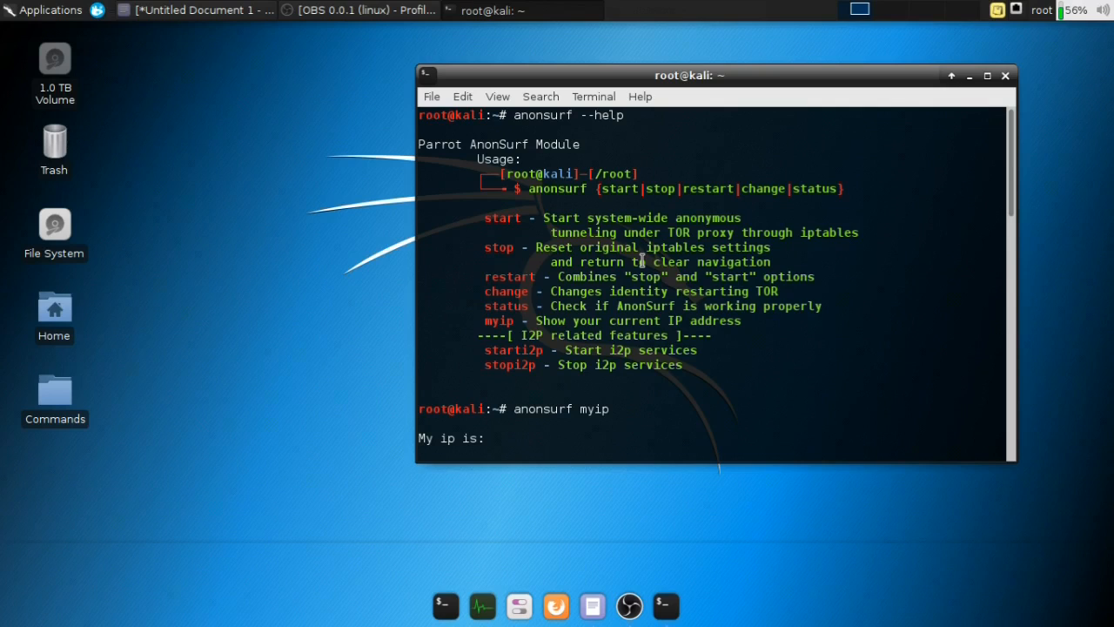
{"action": "mouse_move", "coordinate": [637, 261]}
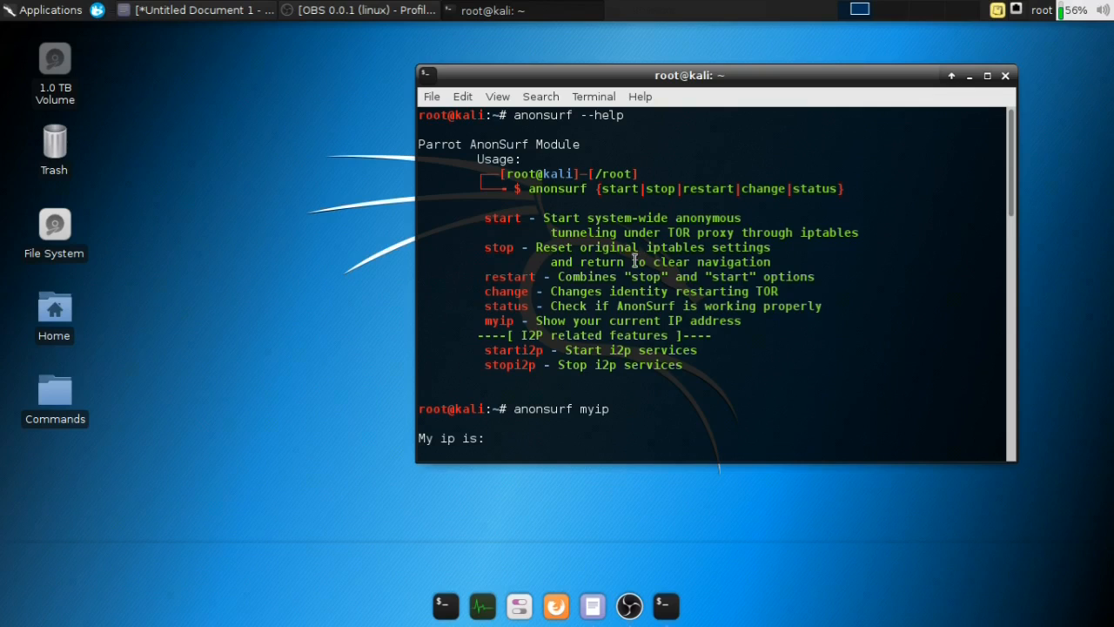
{"action": "mouse_move", "coordinate": [807, 213]}
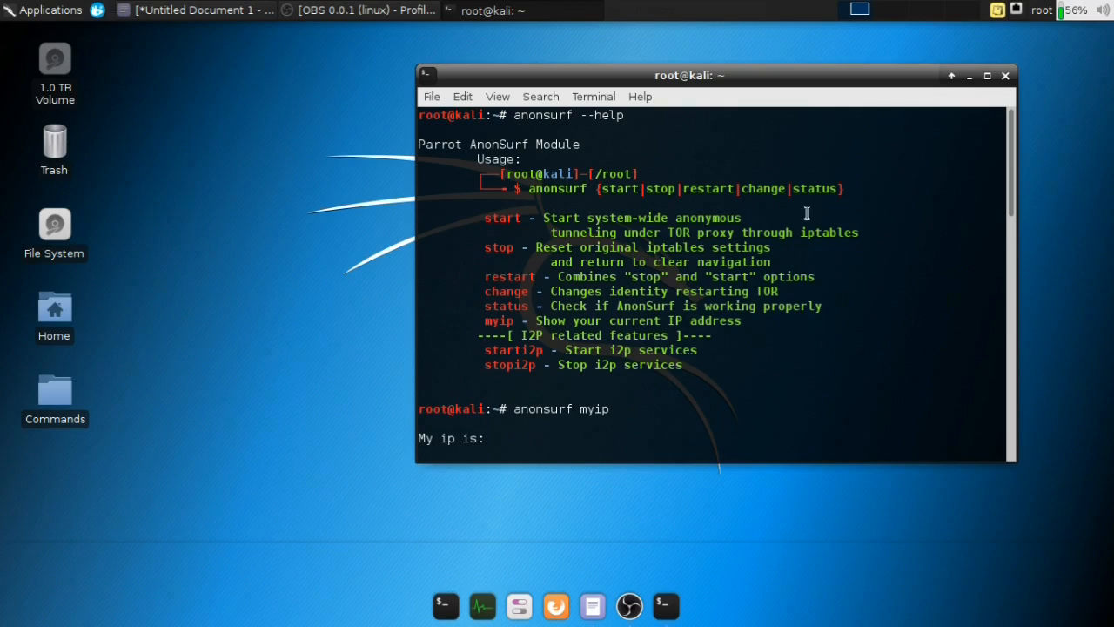
{"action": "mouse_move", "coordinate": [992, 165]}
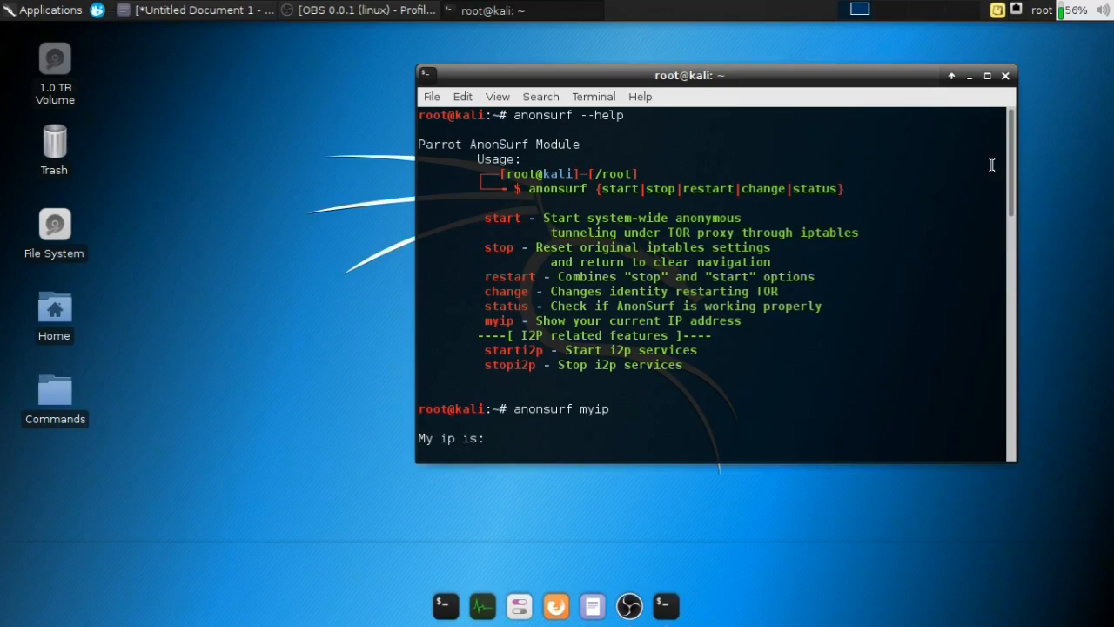